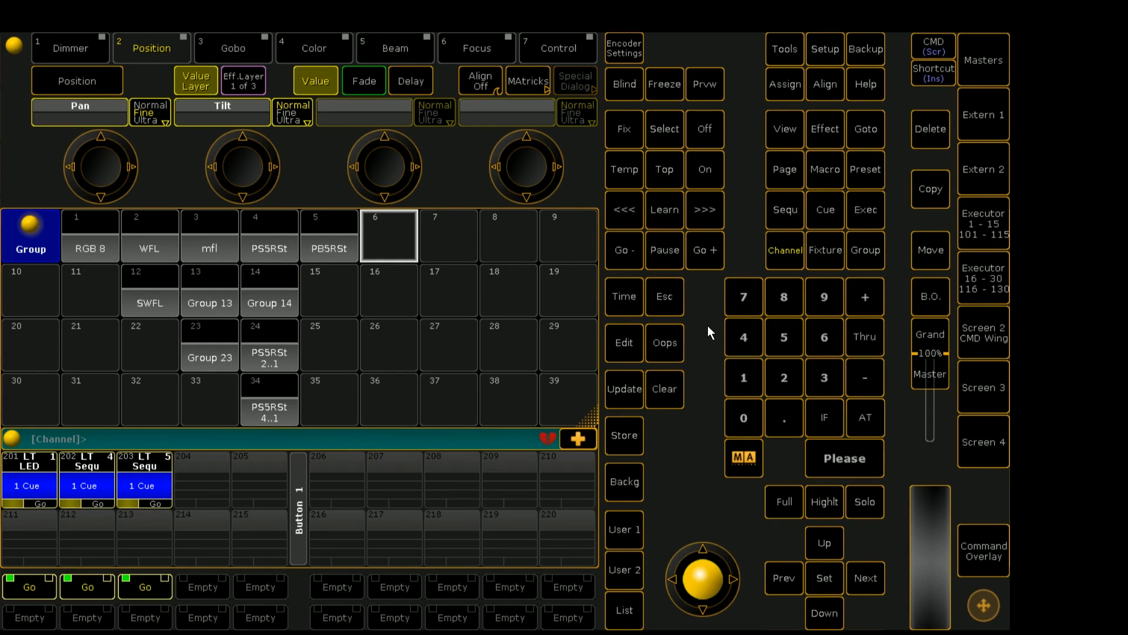
mouse_move(691, 329)
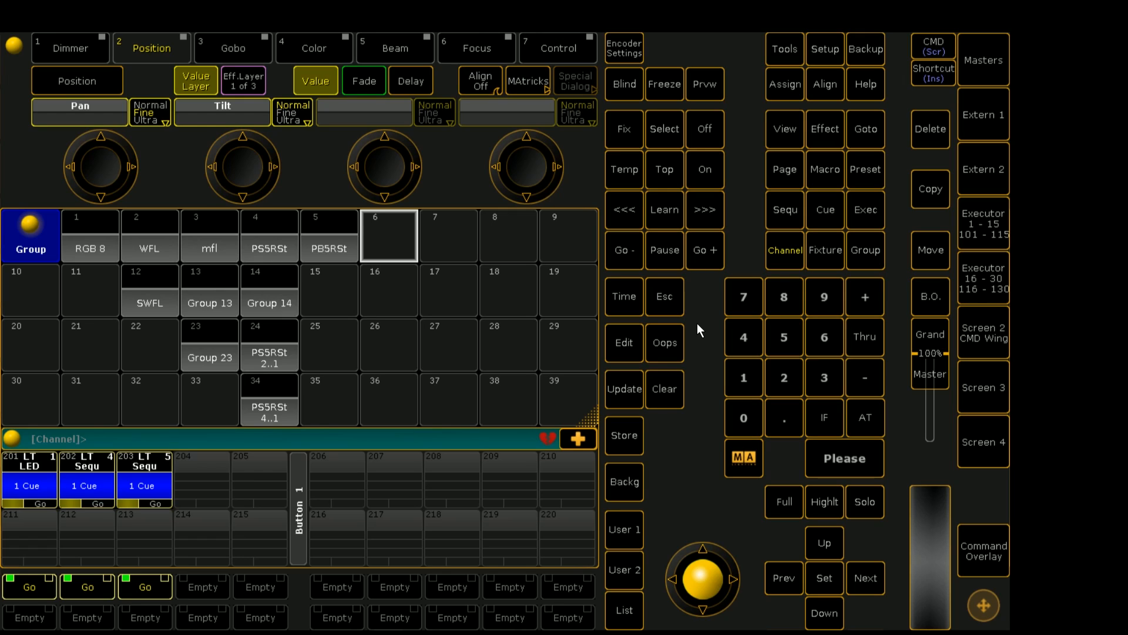
mouse_move(669, 315)
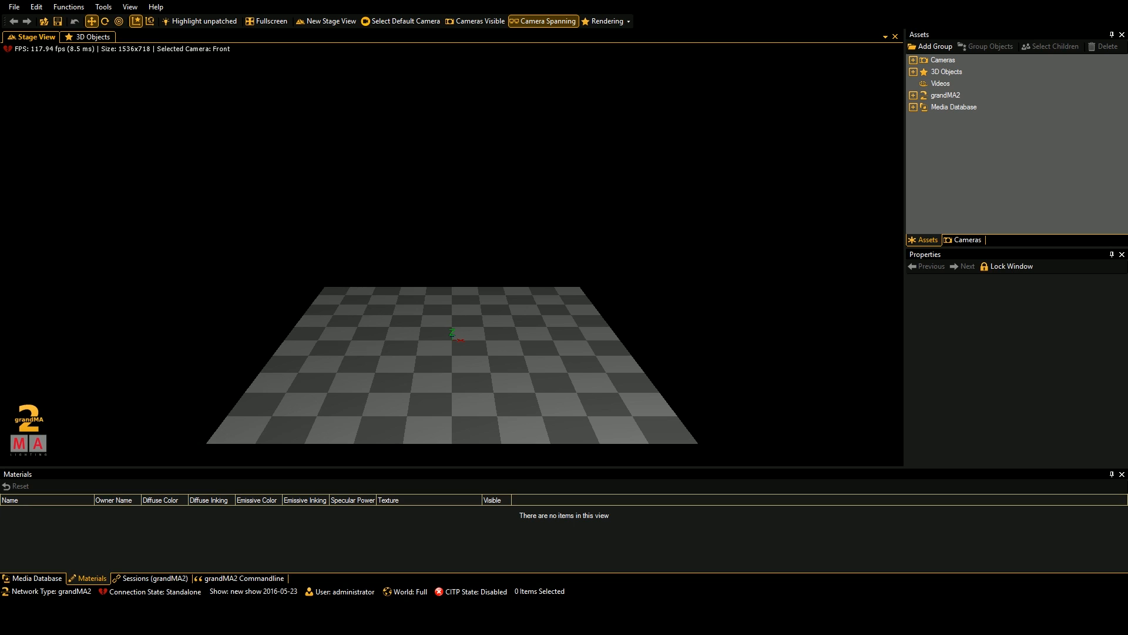
mouse_move(13, 7)
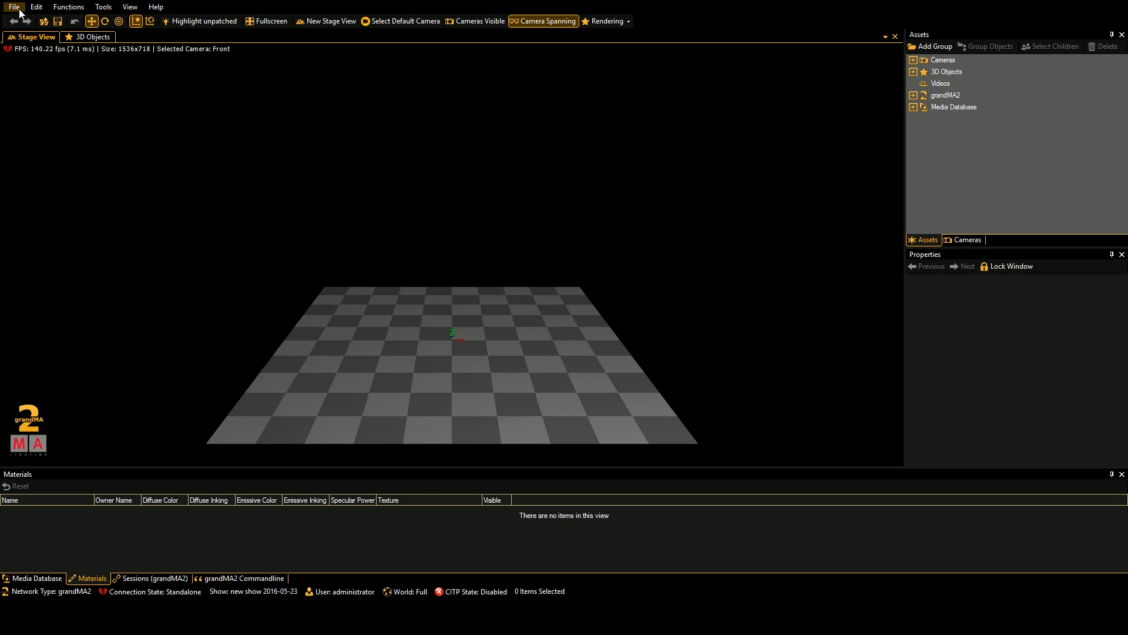
Step: In MA 3D Settings > Network, keep the MA-Net IP address 192.168.0.5 @ Ethernet 3
click(12, 7)
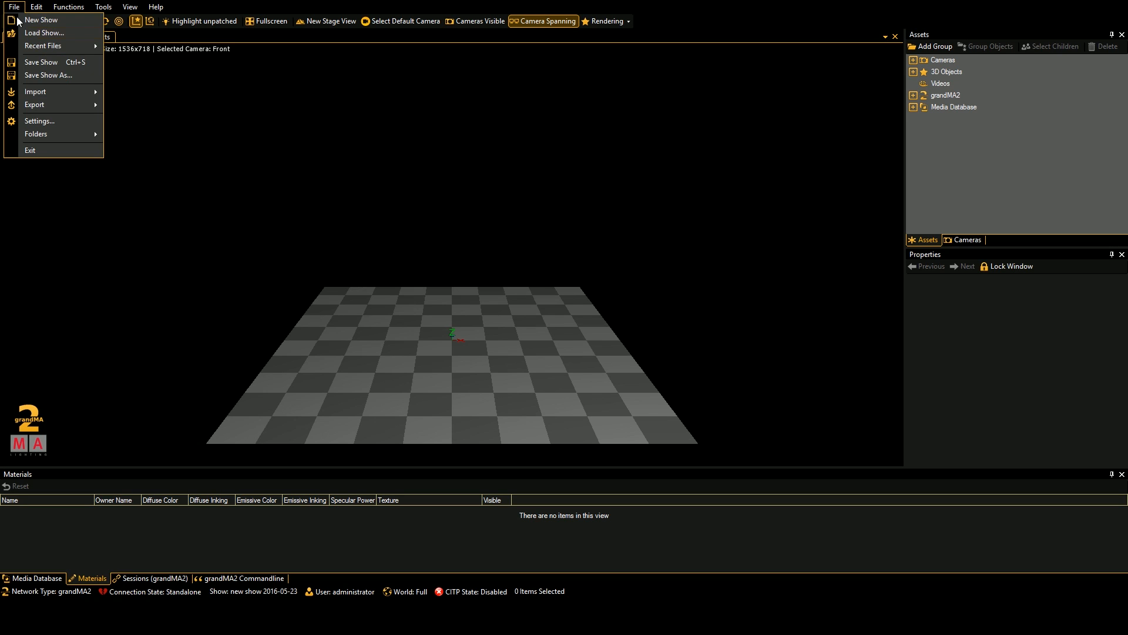
click(40, 120)
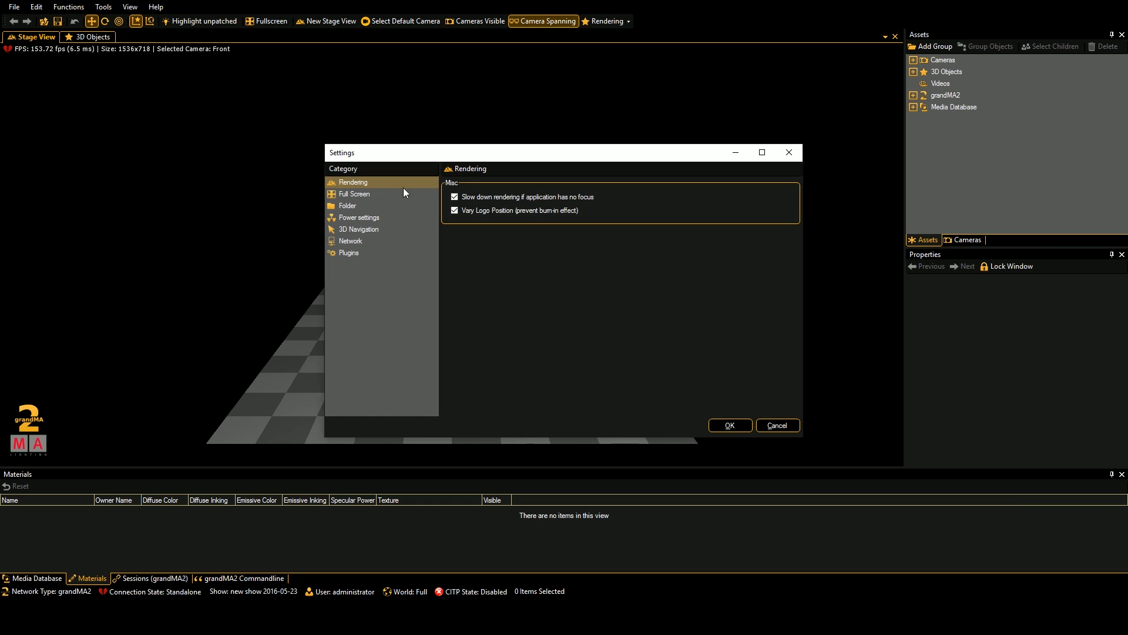
click(351, 240)
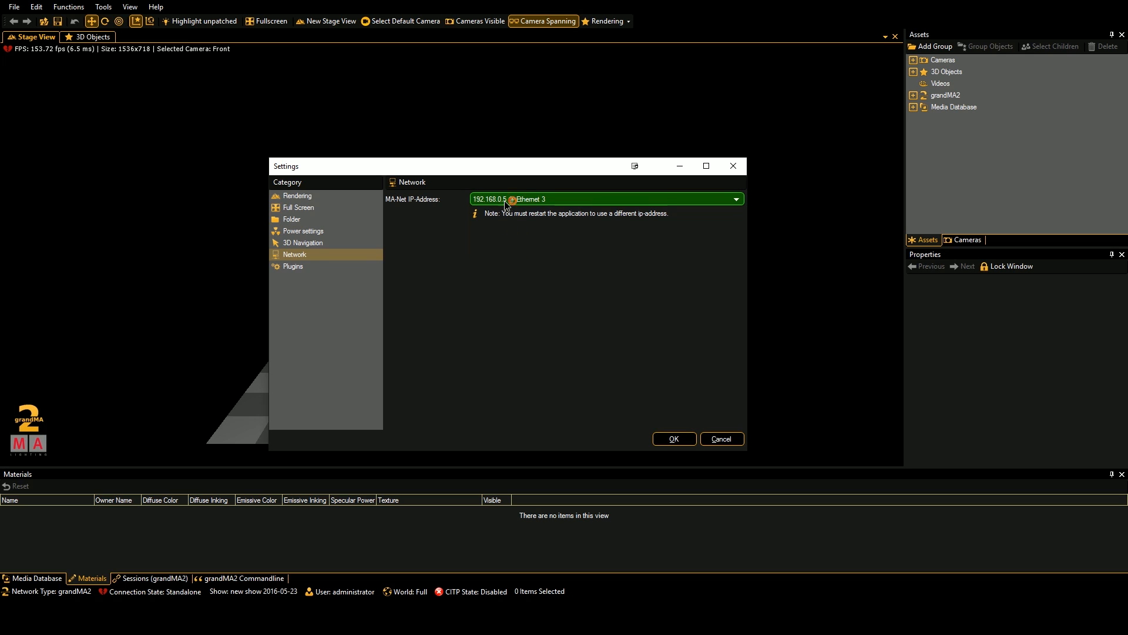
click(734, 200)
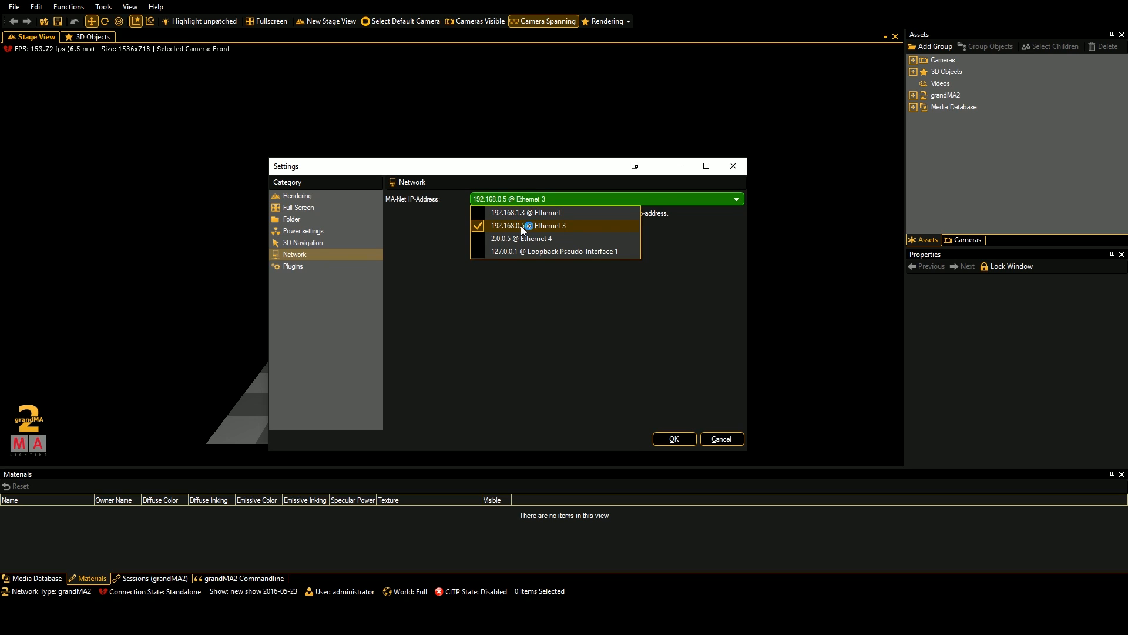
mouse_move(571, 227)
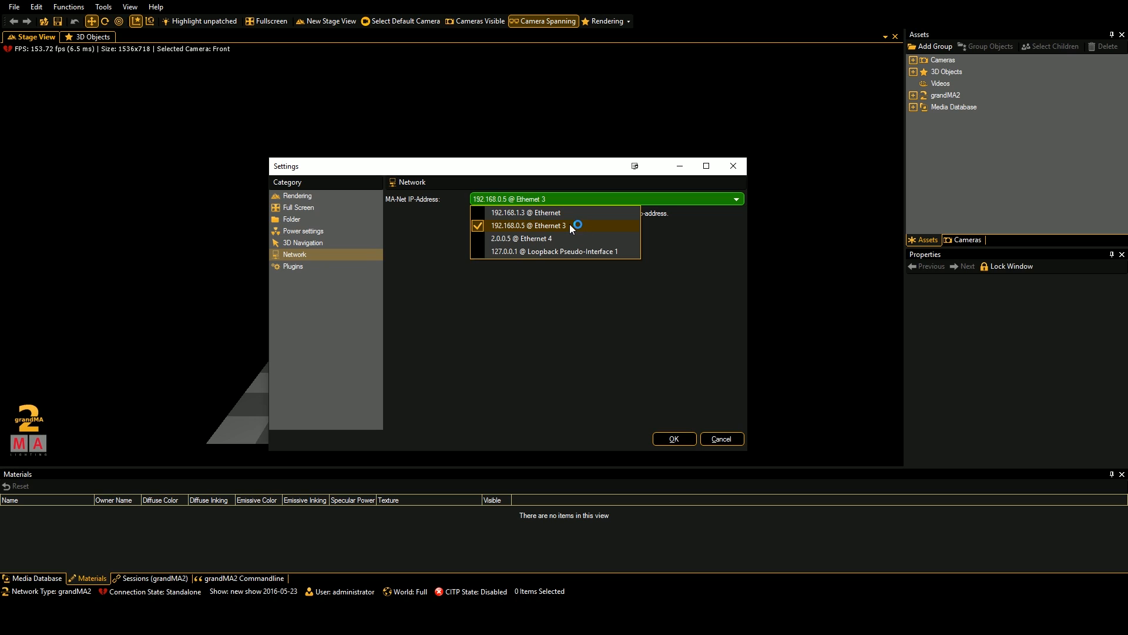
mouse_move(500, 233)
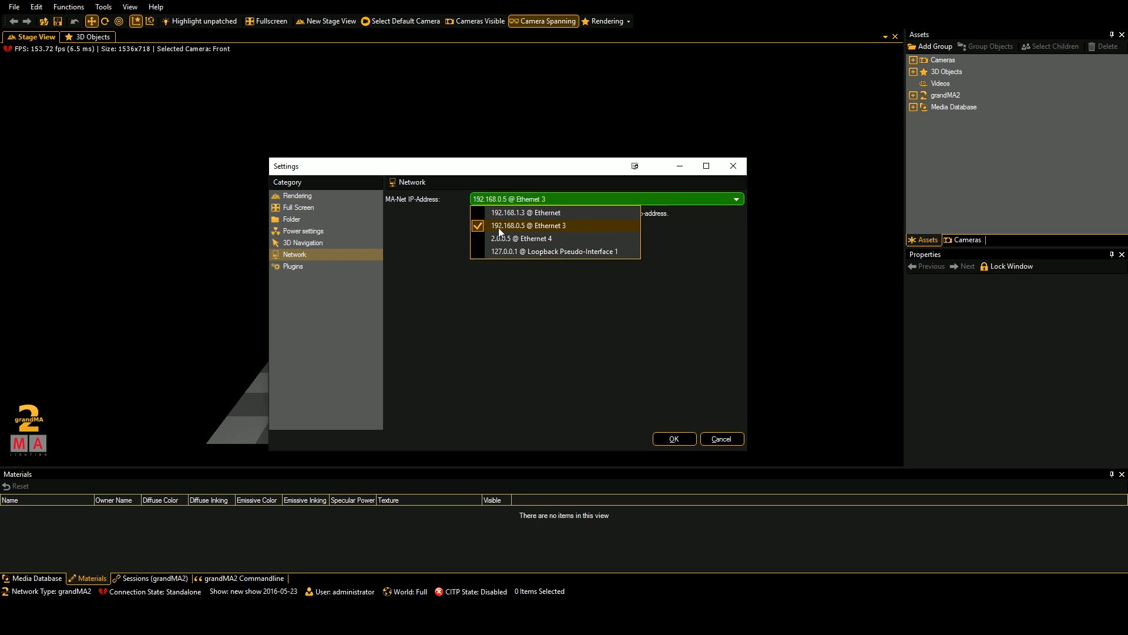
mouse_move(505, 231)
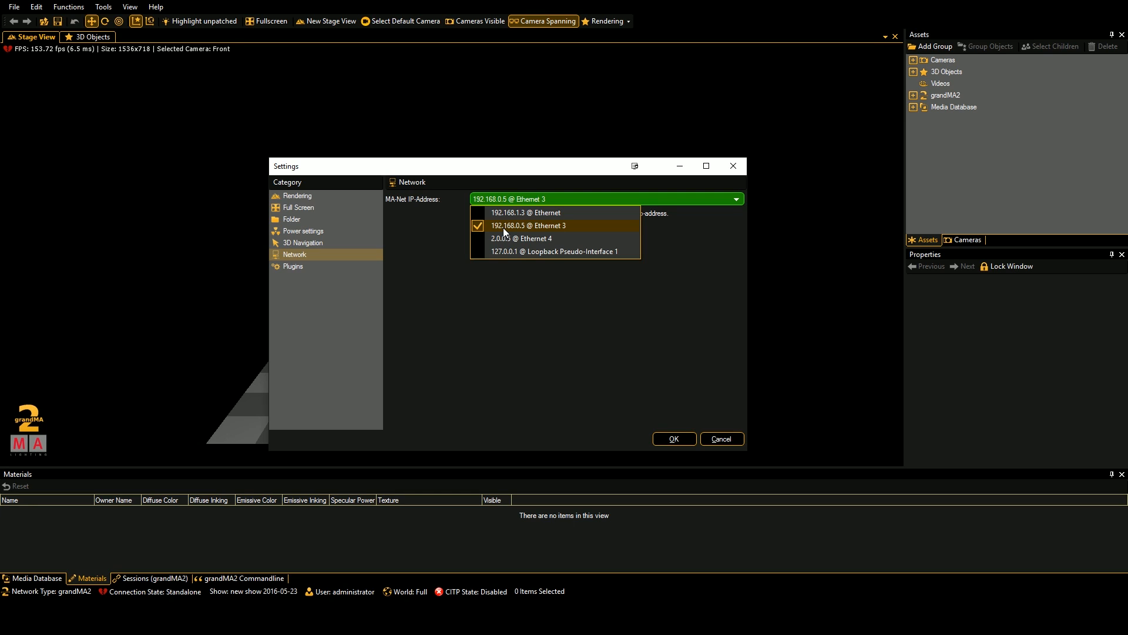
click(528, 225)
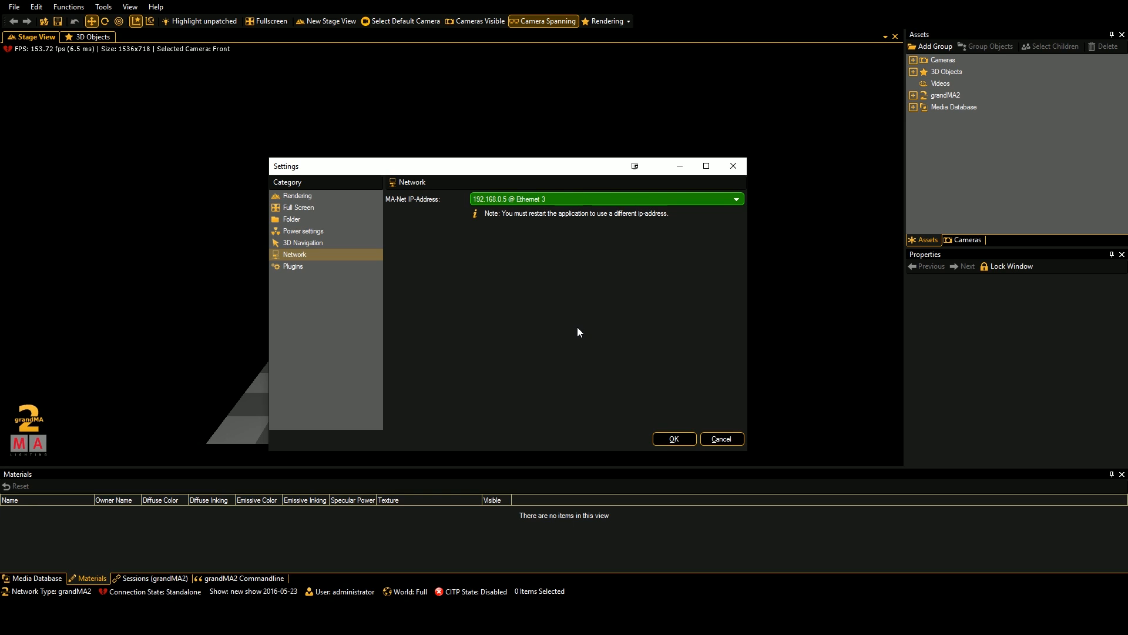
mouse_move(643, 341)
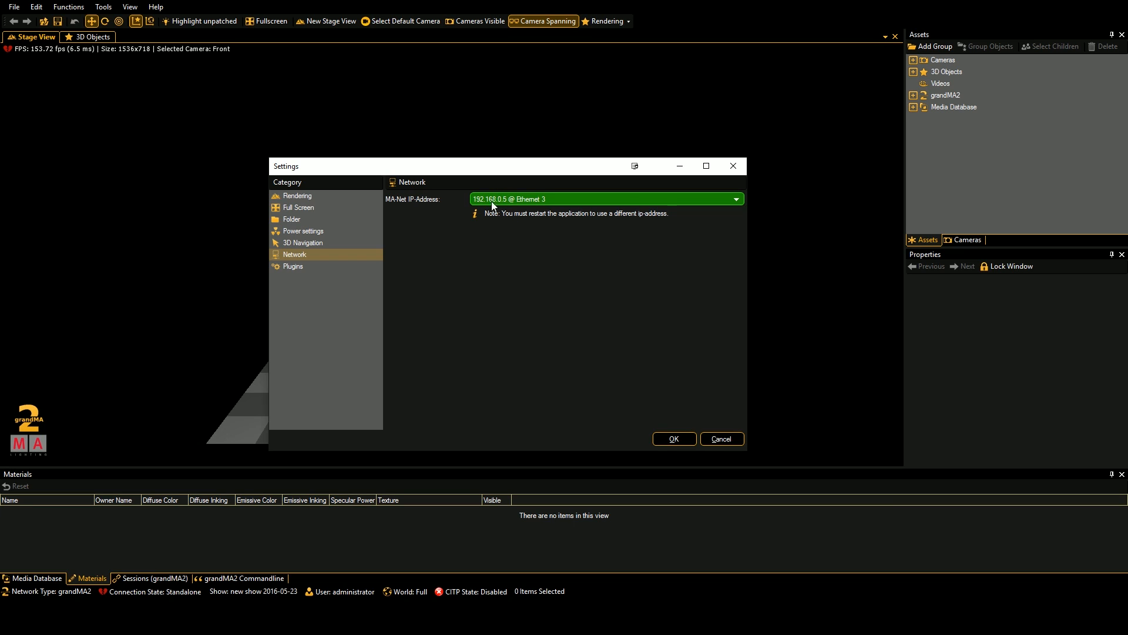
mouse_move(528, 267)
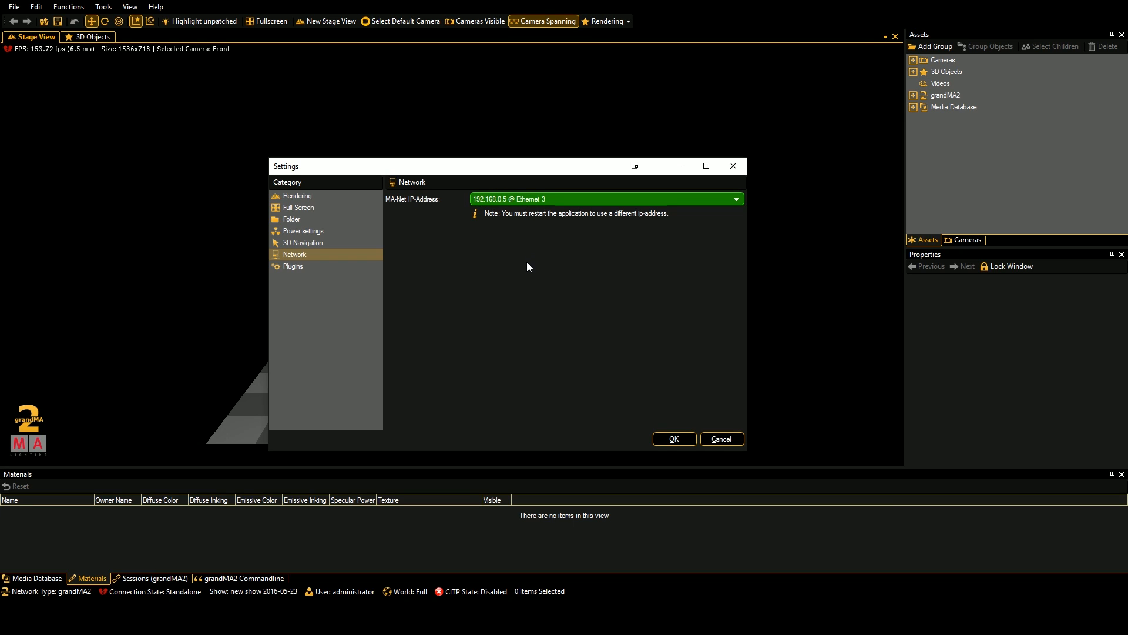
mouse_move(505, 262)
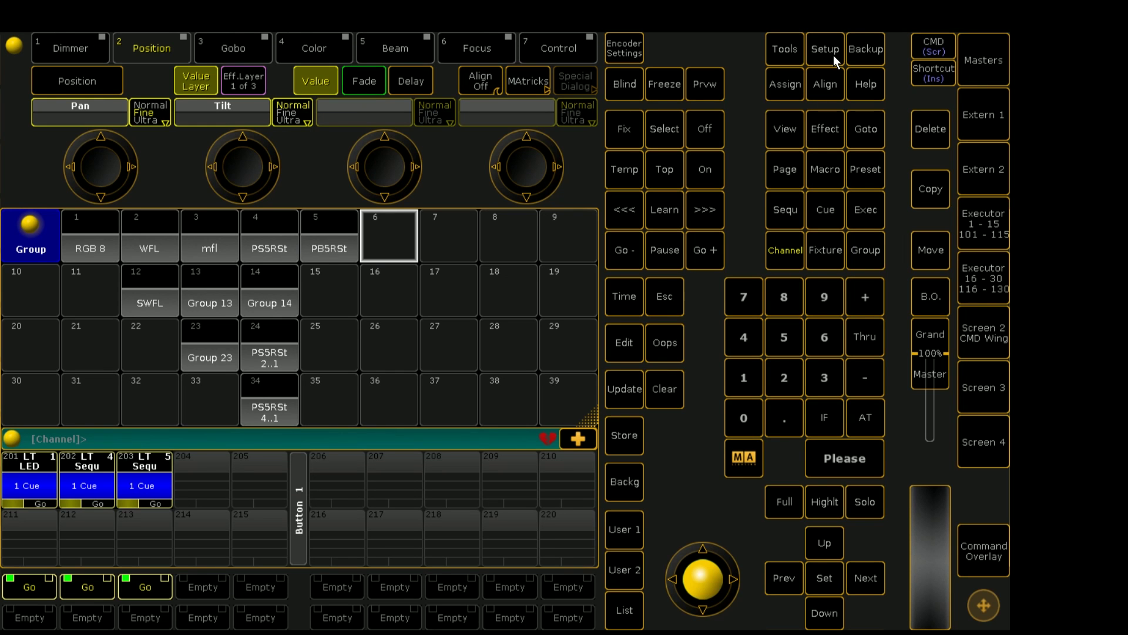
Step: In Setup > MA-Net Control, choose 192.168.0.5 as the console's station IP
click(825, 50)
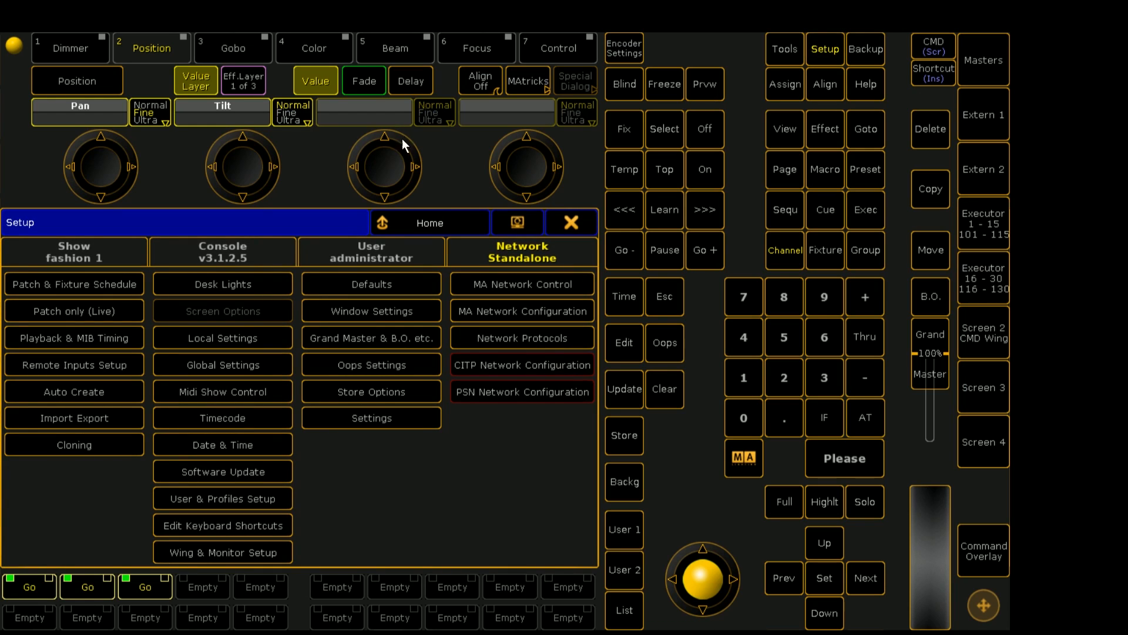
mouse_move(552, 299)
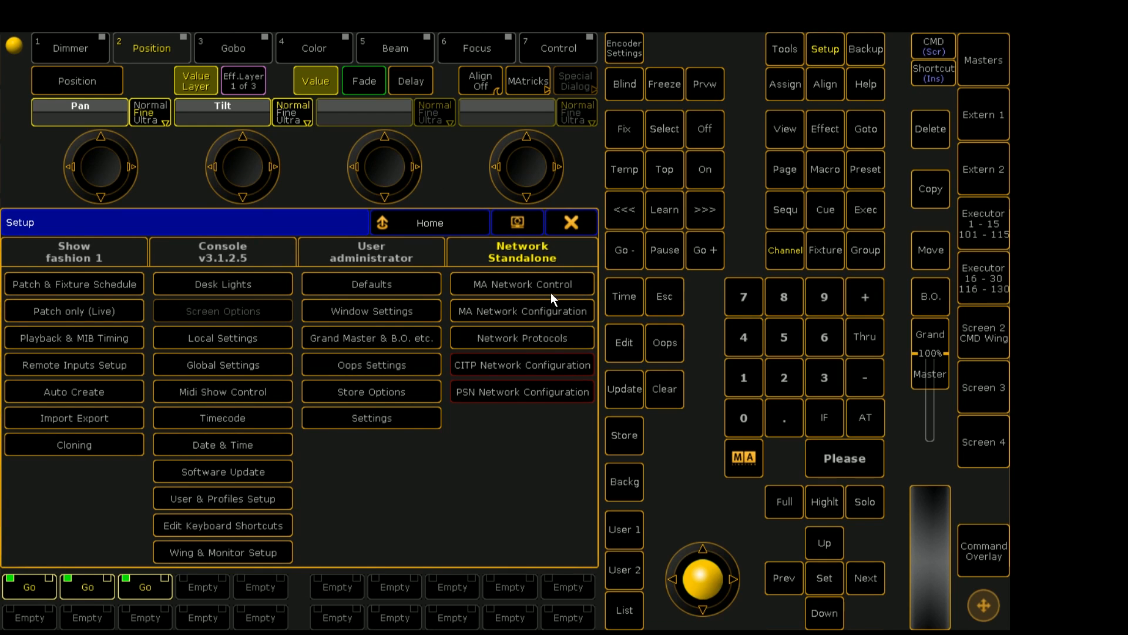
click(522, 283)
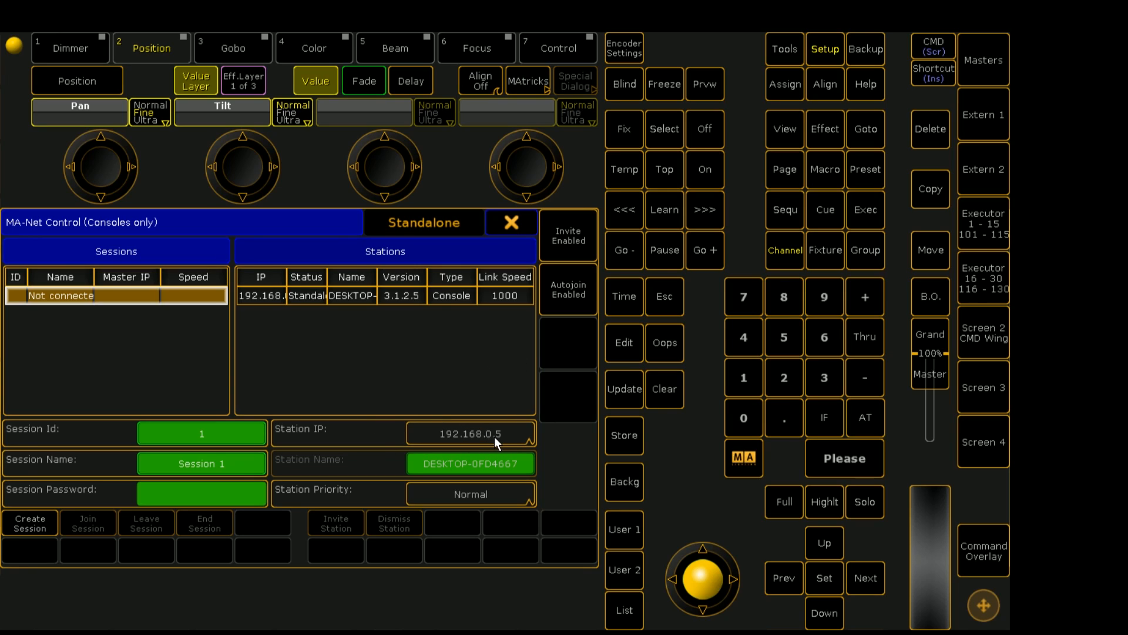
mouse_move(482, 439)
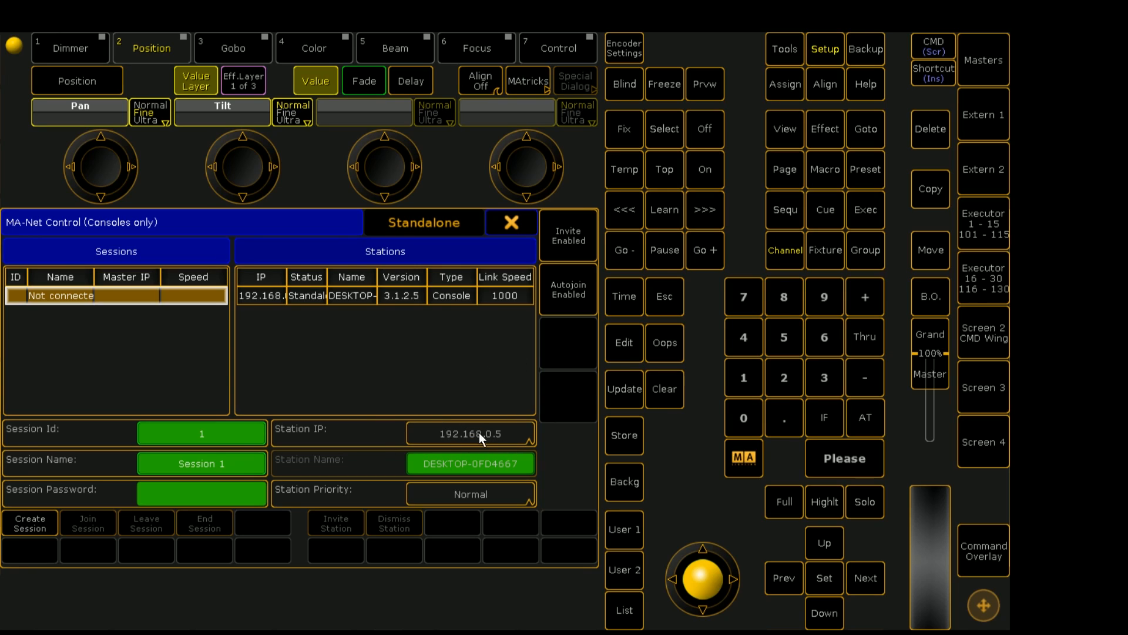
mouse_move(500, 442)
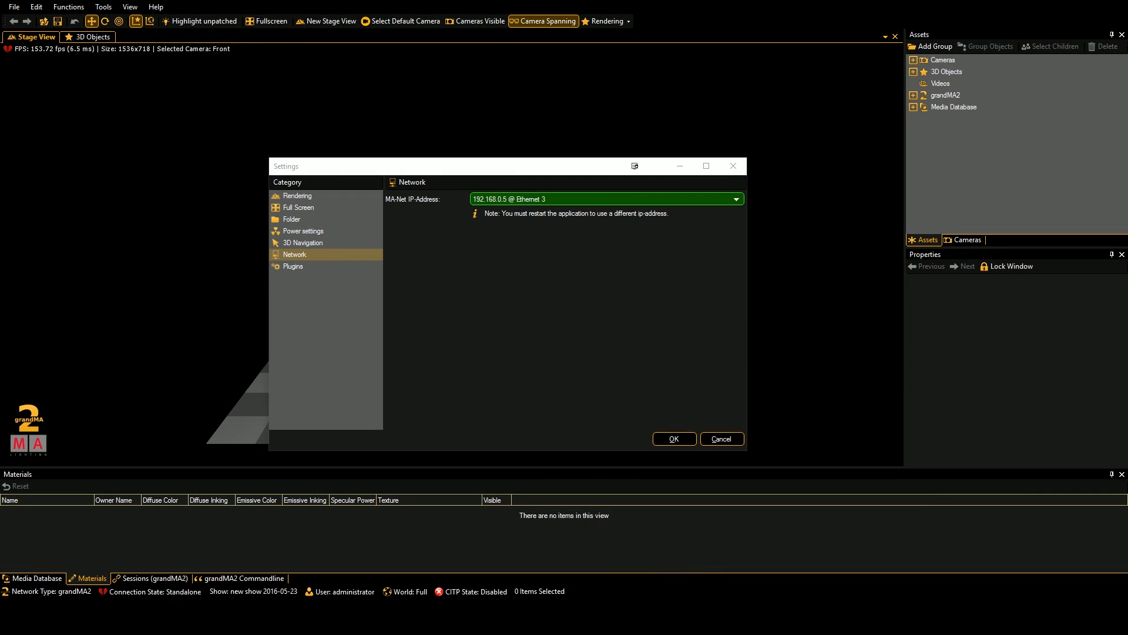
mouse_move(503, 232)
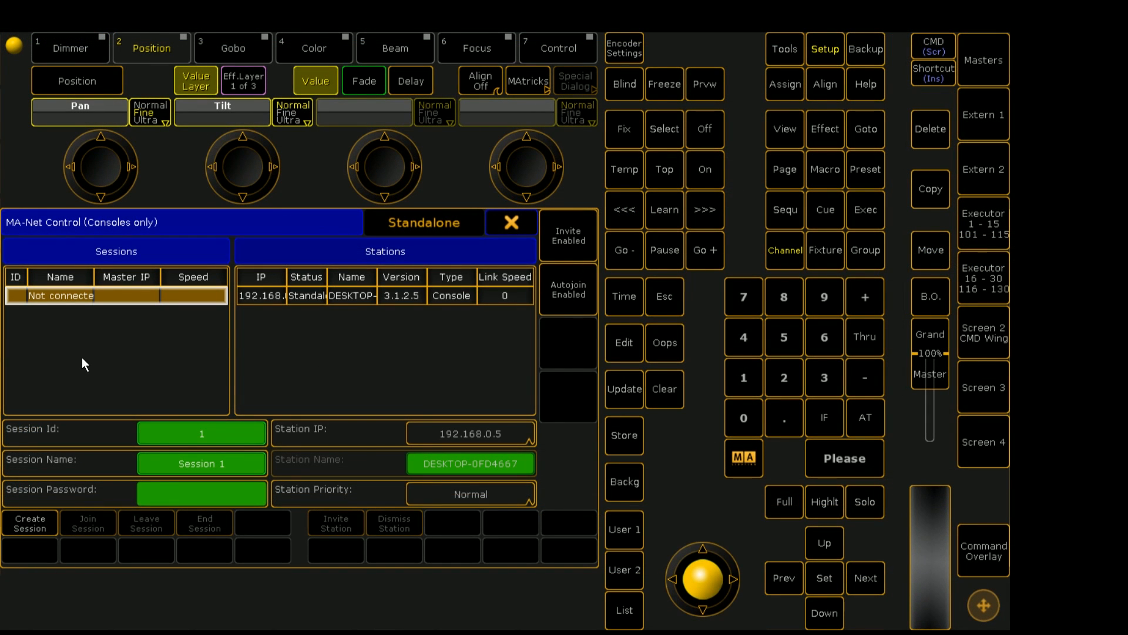
mouse_move(470, 237)
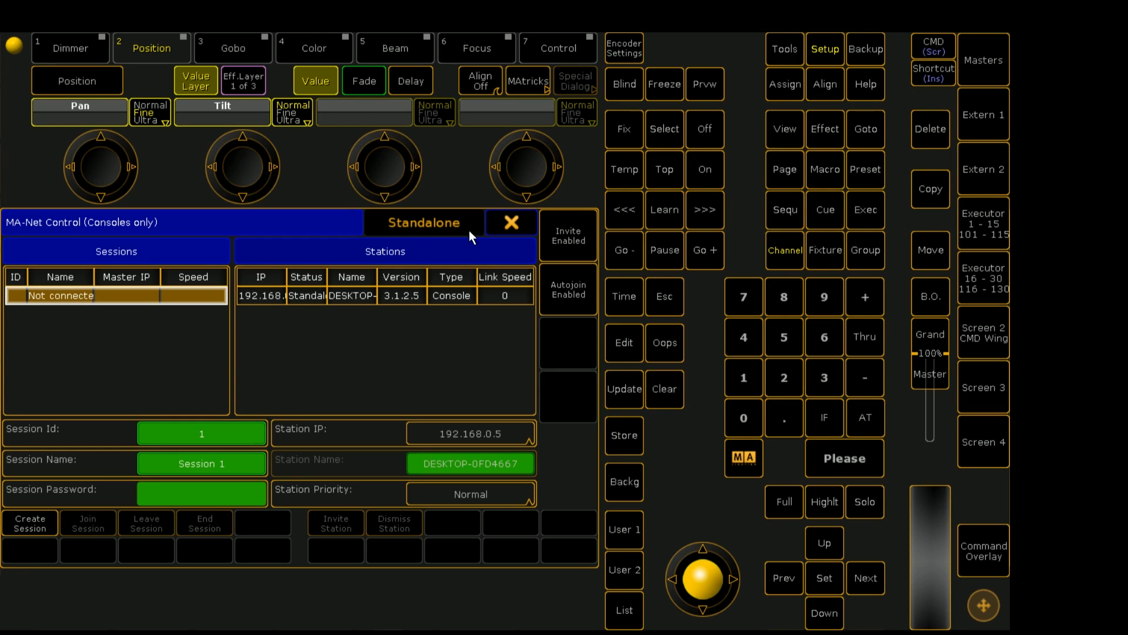
mouse_move(434, 274)
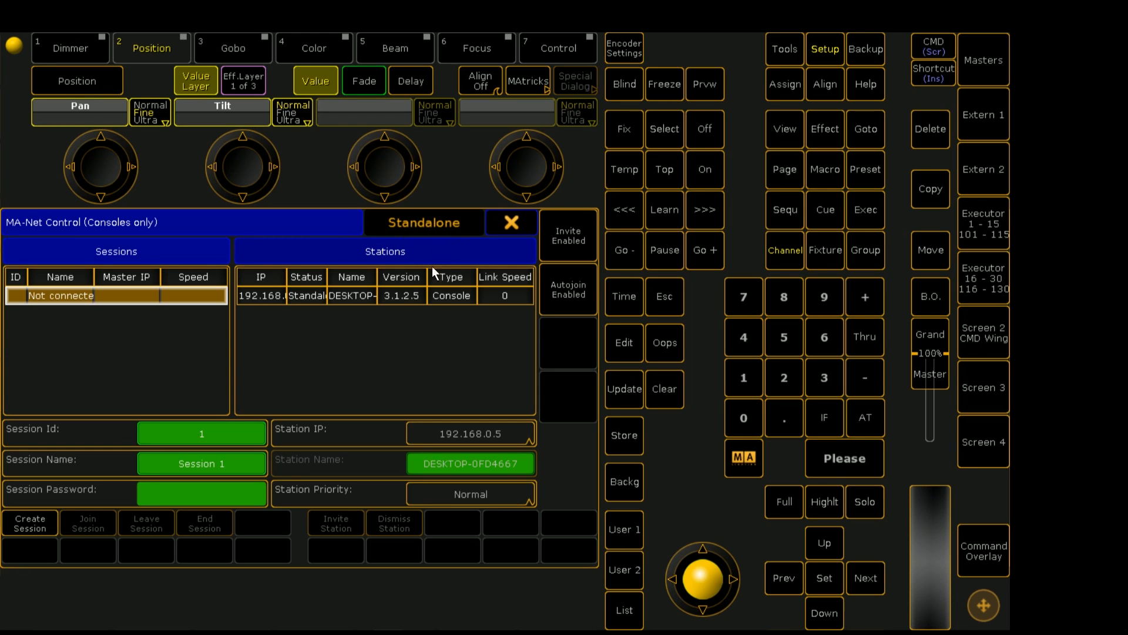
mouse_move(333, 353)
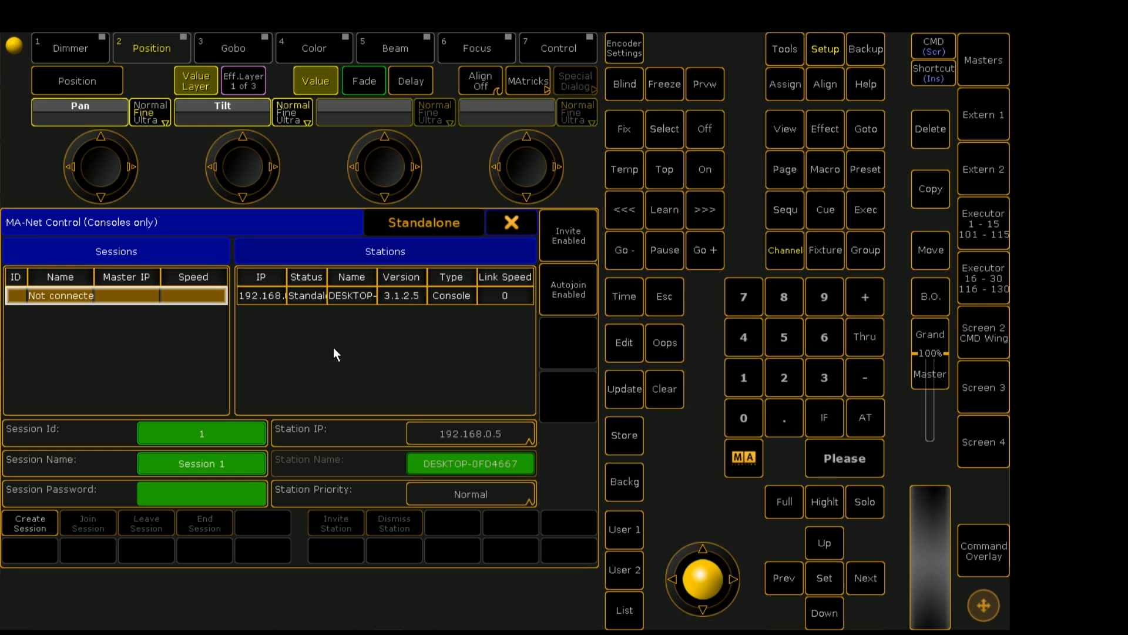
mouse_move(354, 367)
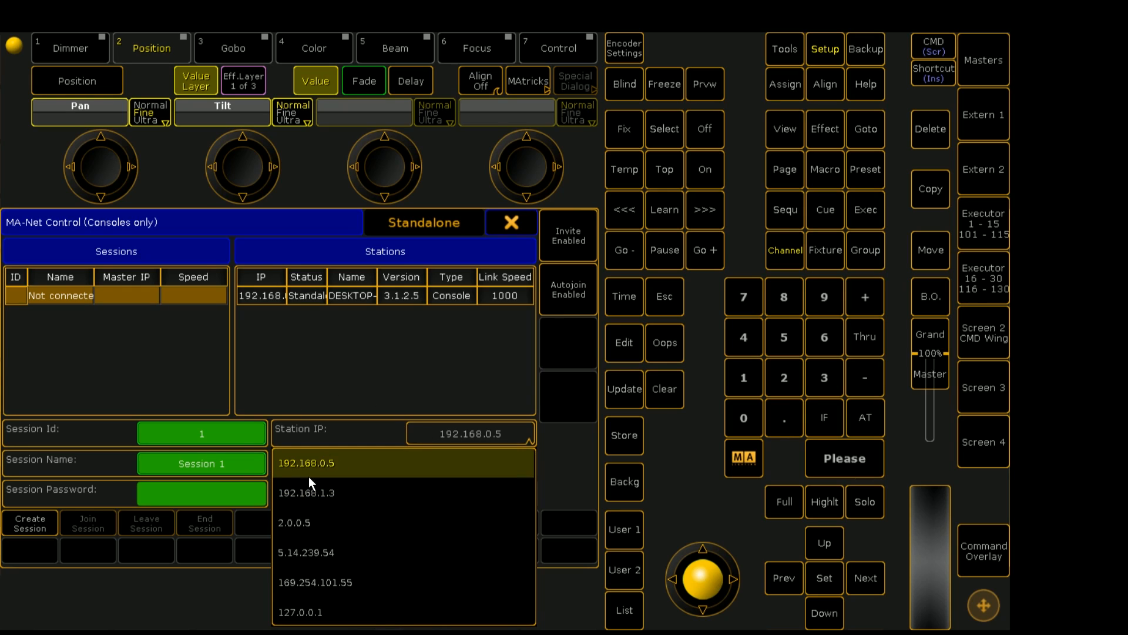
mouse_move(362, 416)
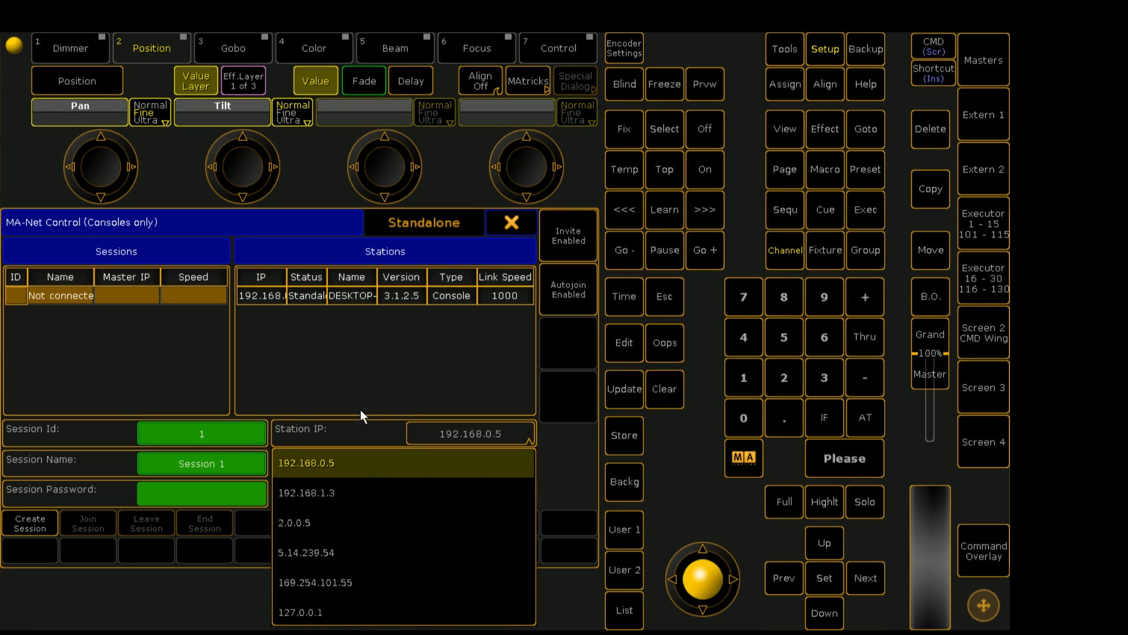
click(300, 612)
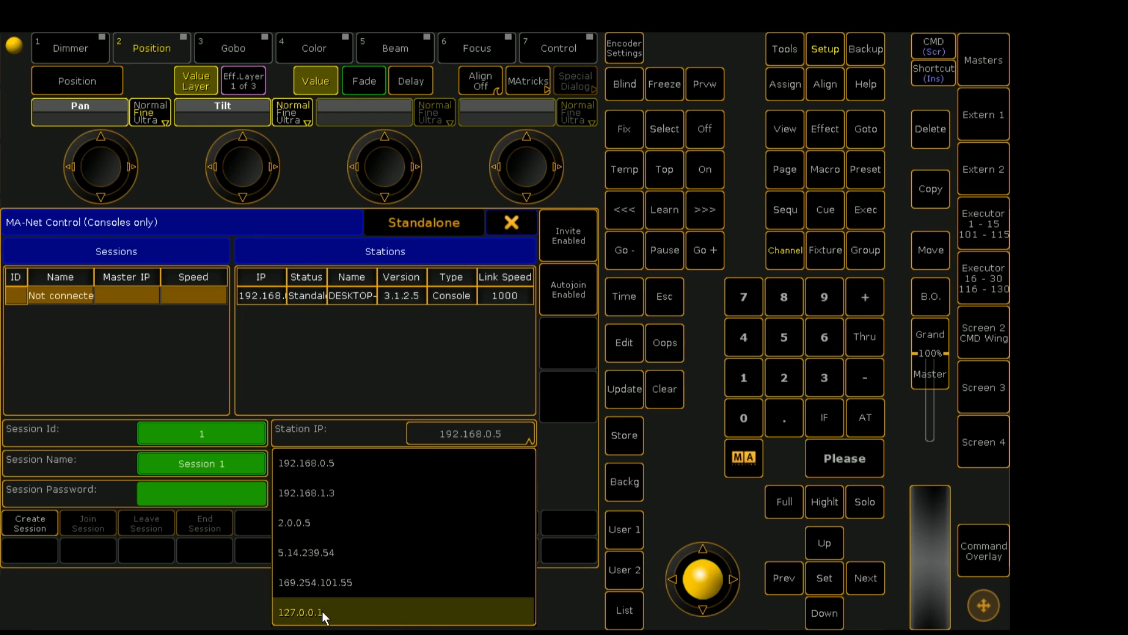
mouse_move(320, 620)
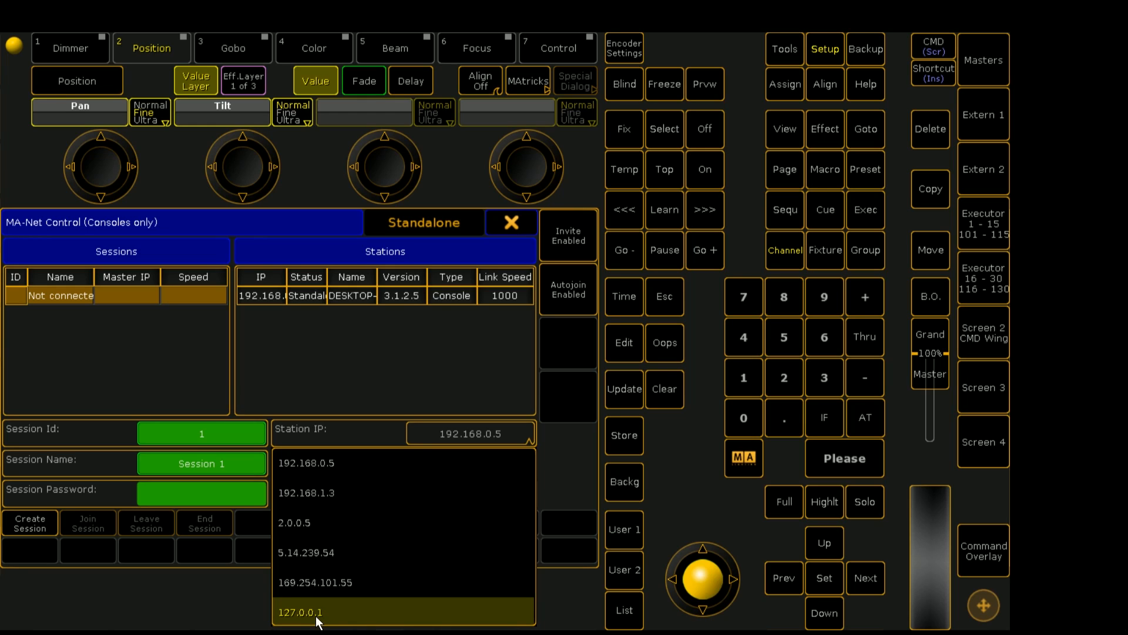
mouse_move(289, 621)
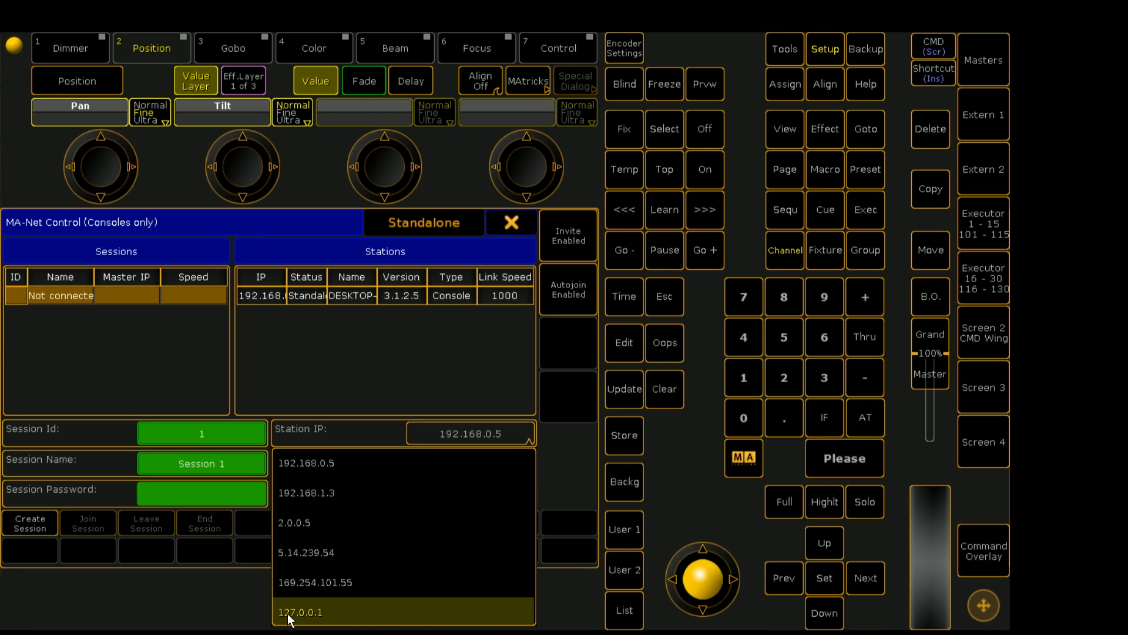
mouse_move(373, 592)
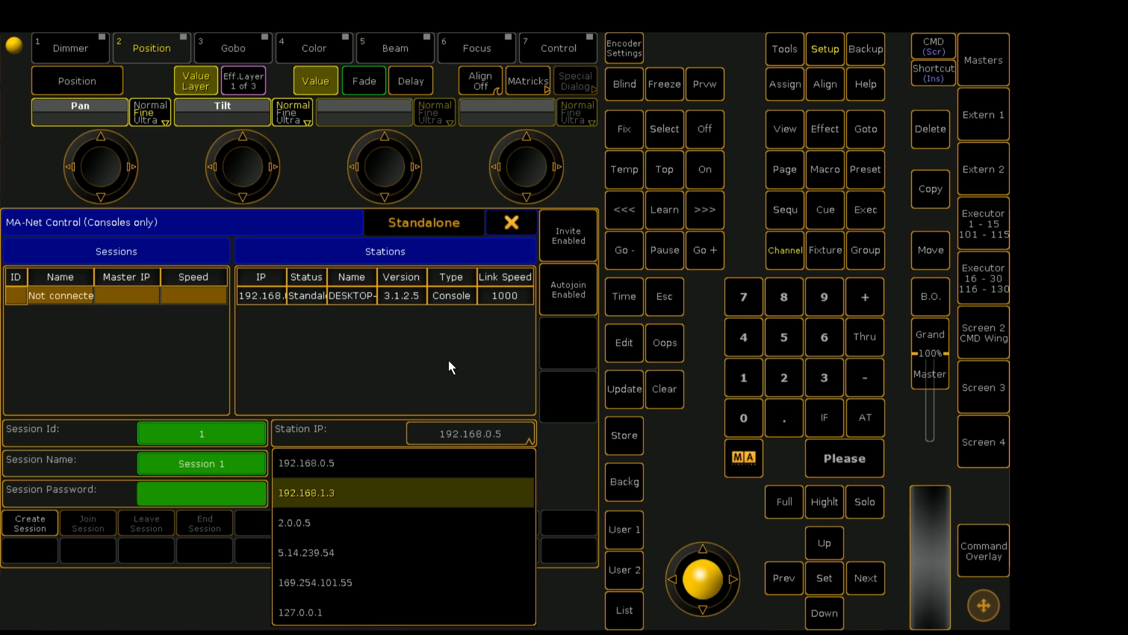
mouse_move(435, 364)
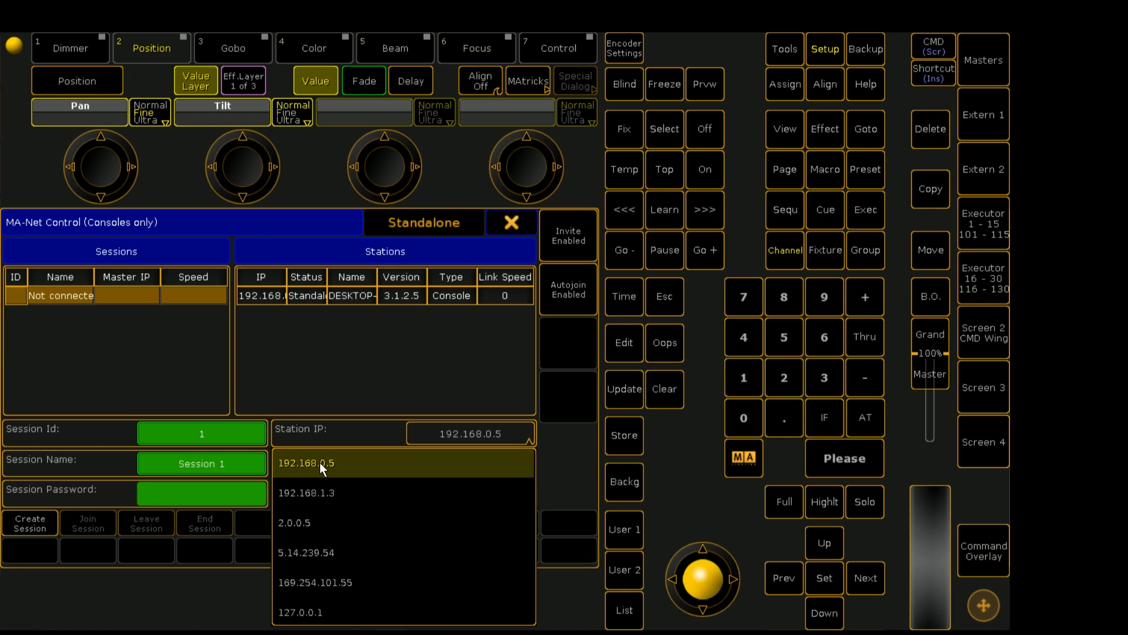
click(306, 463)
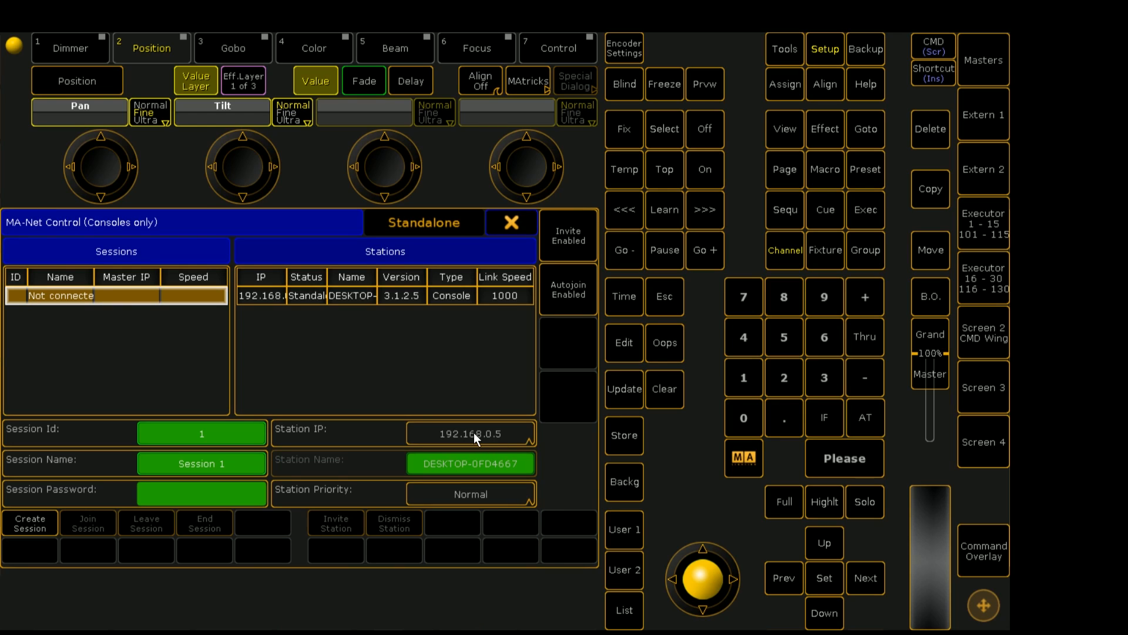
mouse_move(437, 430)
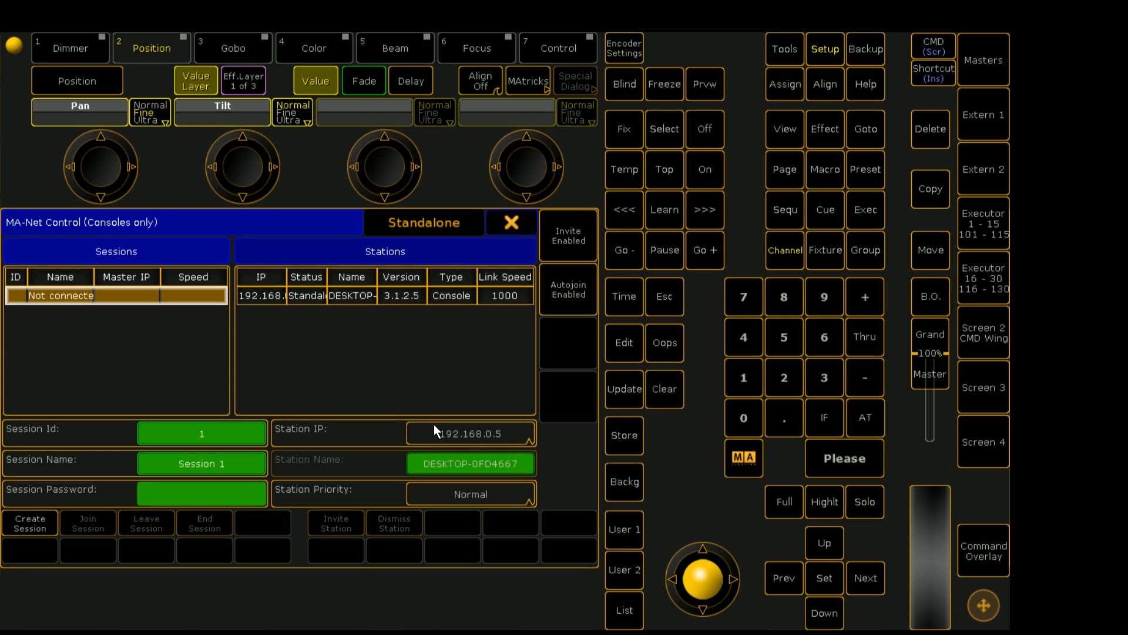
mouse_move(37, 512)
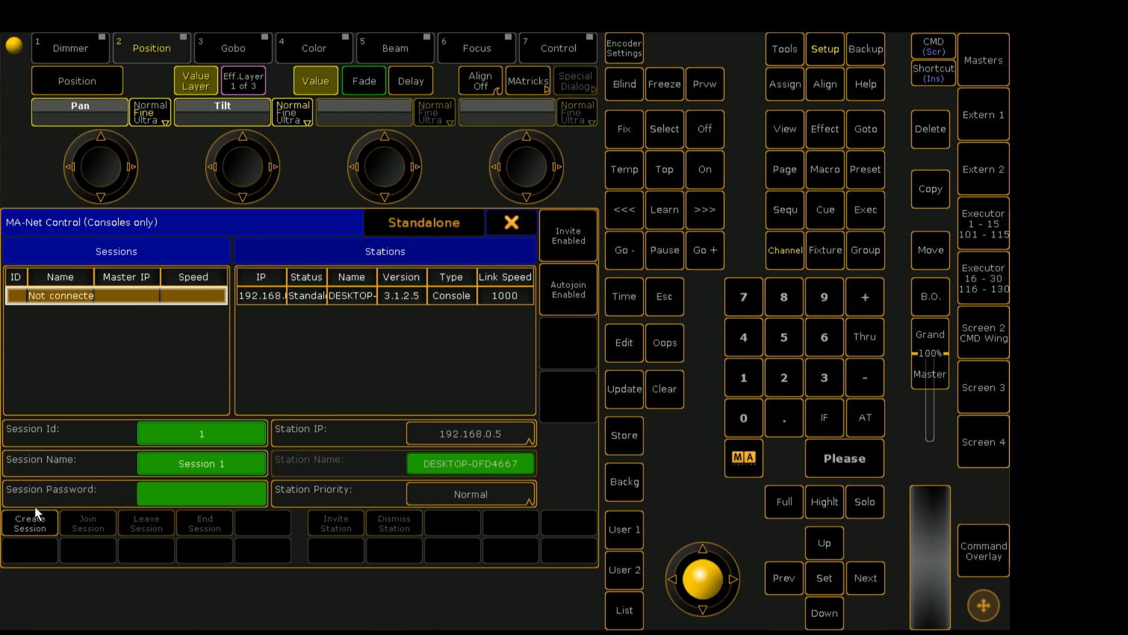
mouse_move(213, 432)
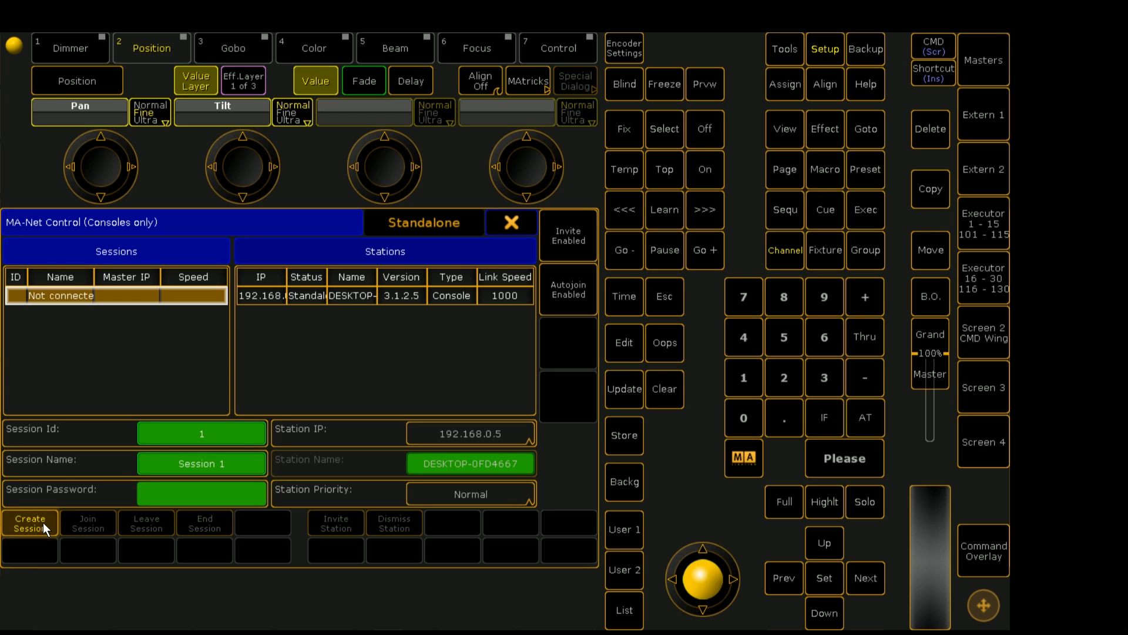
Step: Create Session 1 and view its station list with the console as master at 192.168.0.5
click(30, 523)
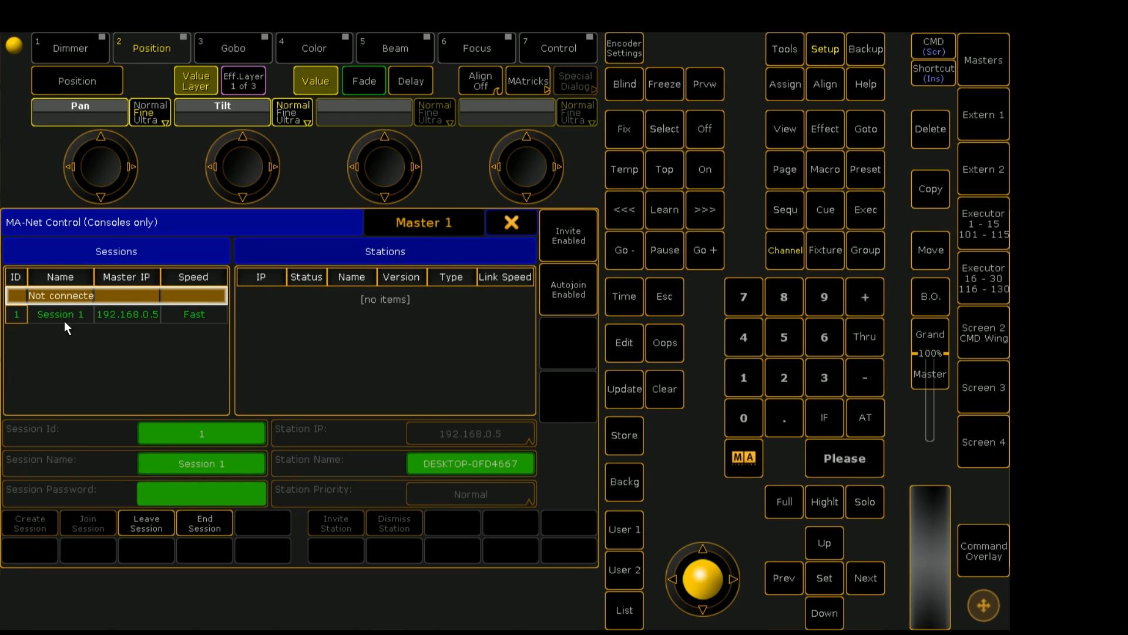
click(60, 315)
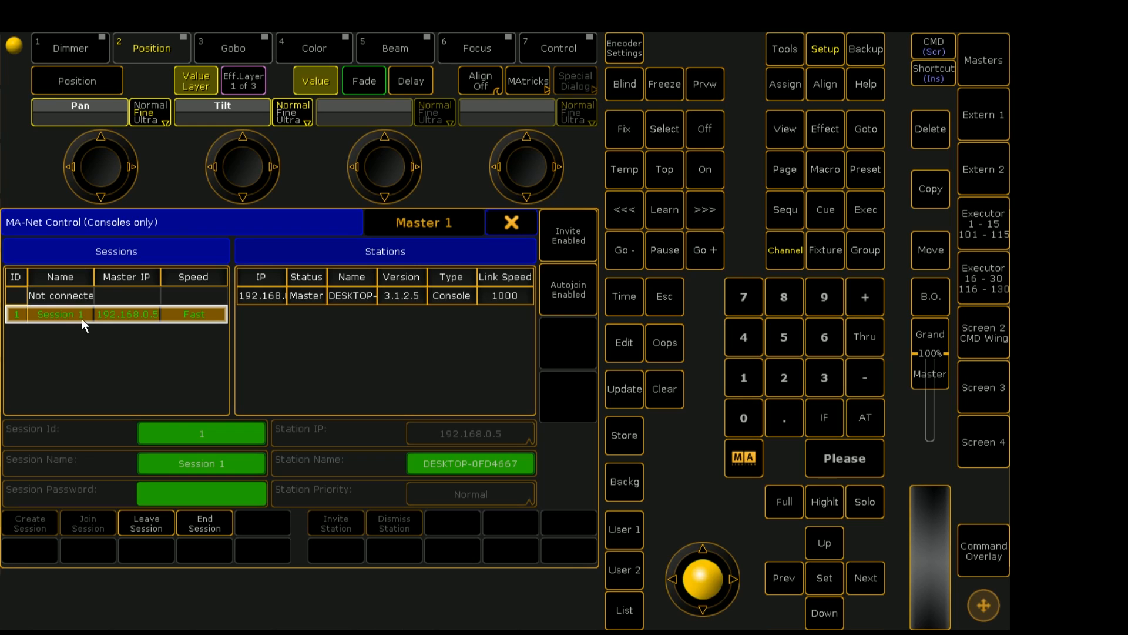
click(61, 296)
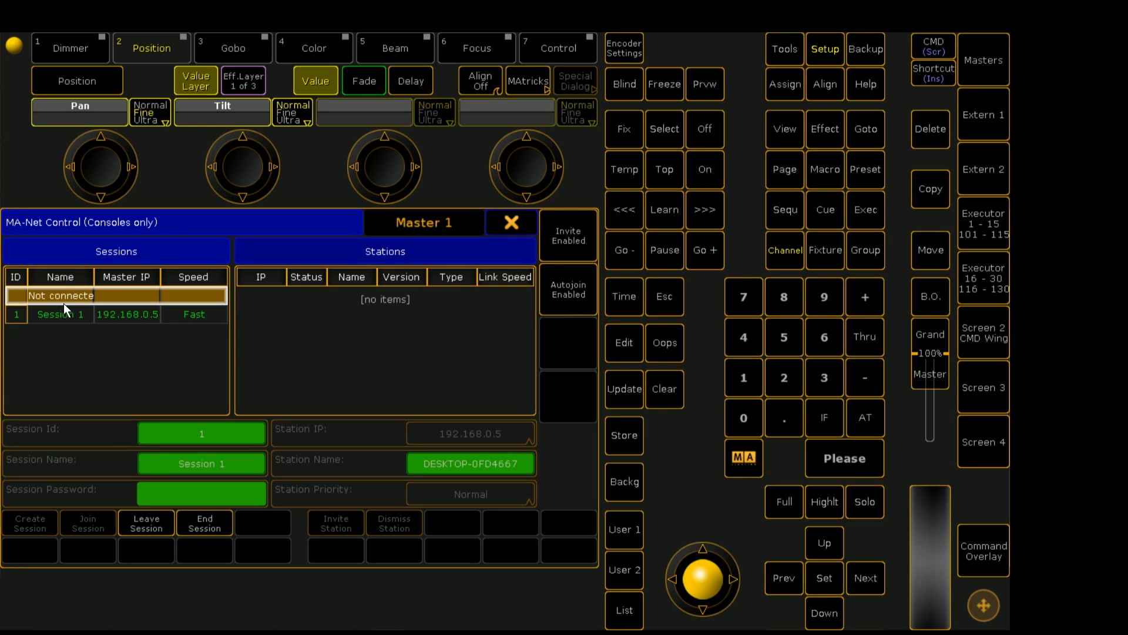
click(60, 314)
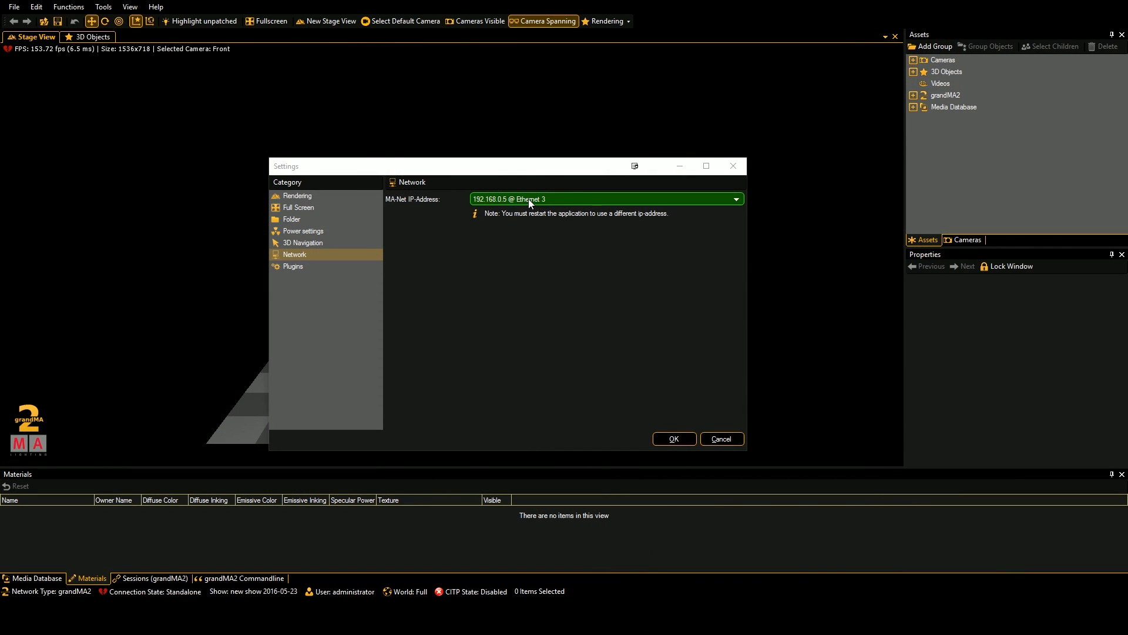
Step: Keep 192.168.0.5 @ Ethernet 3 as MA-Net address and confirm the settings with OK
click(736, 199)
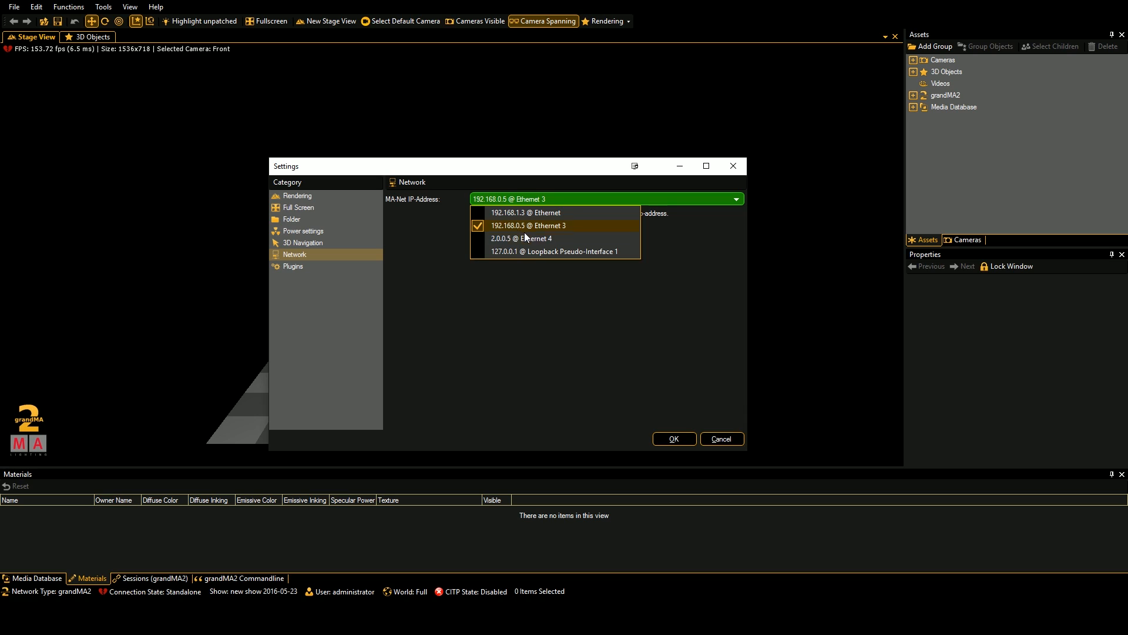
click(528, 226)
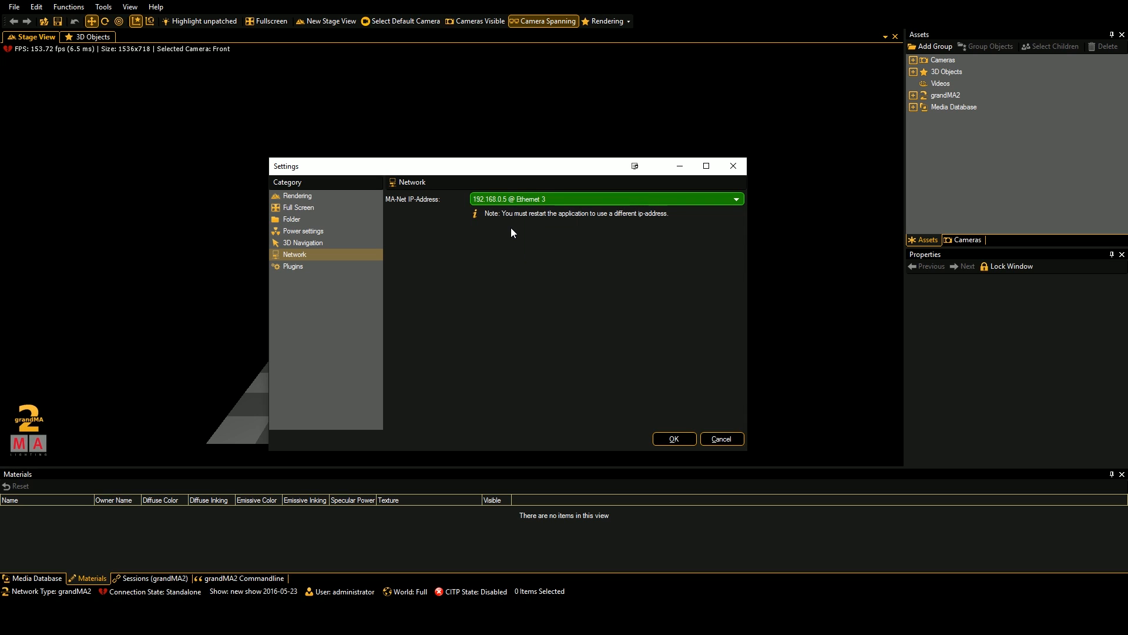
click(672, 438)
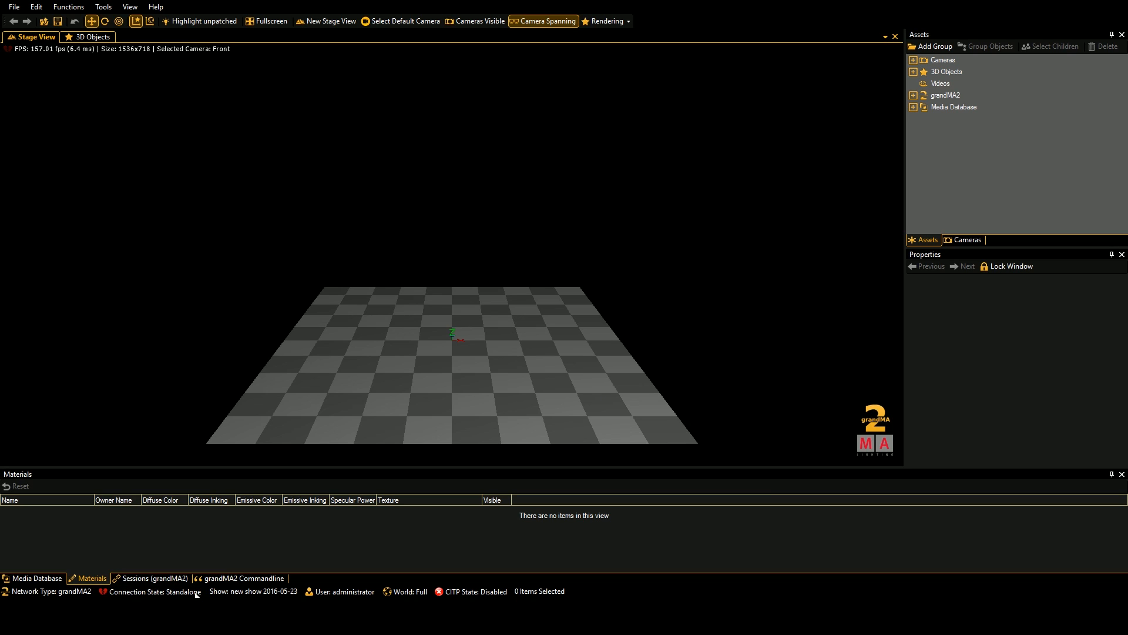
mouse_move(66, 495)
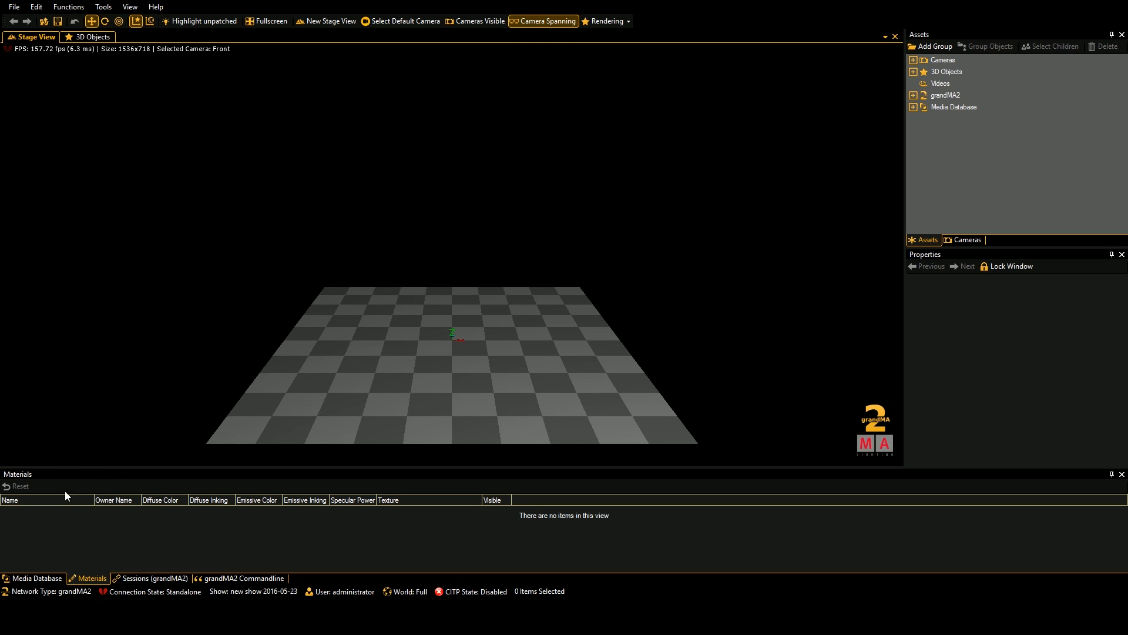
mouse_move(82, 514)
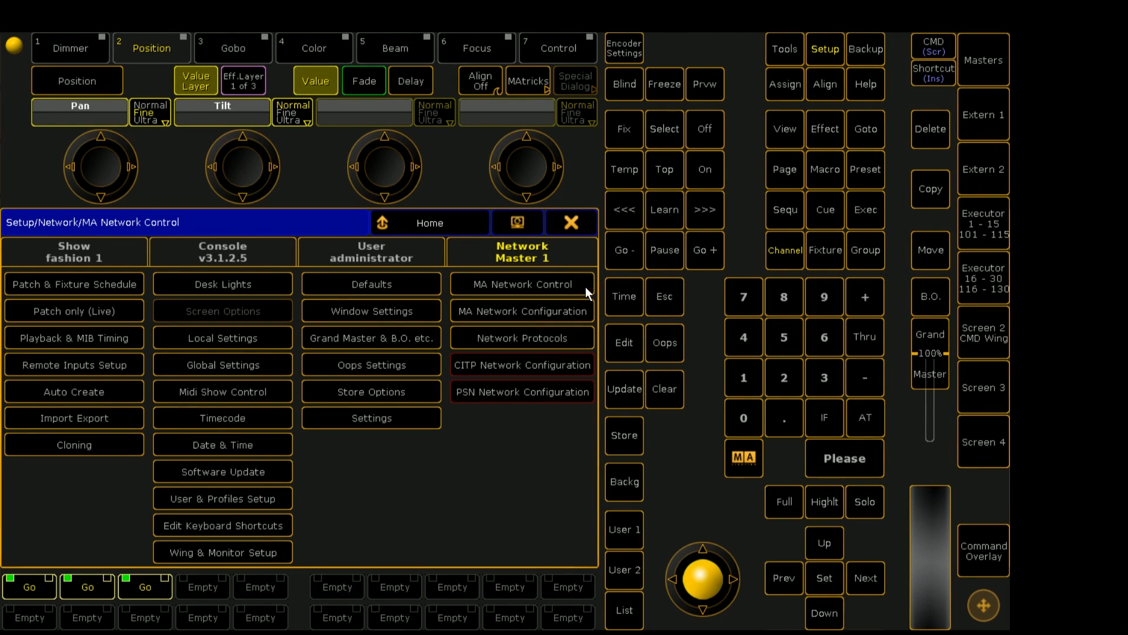
mouse_move(572, 222)
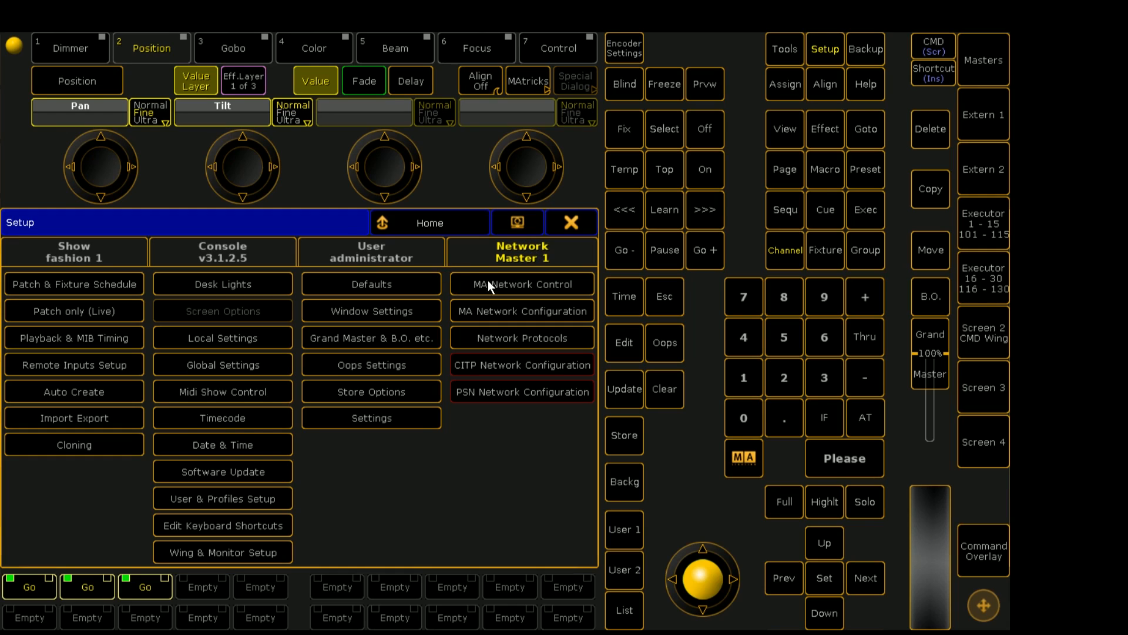
mouse_move(543, 294)
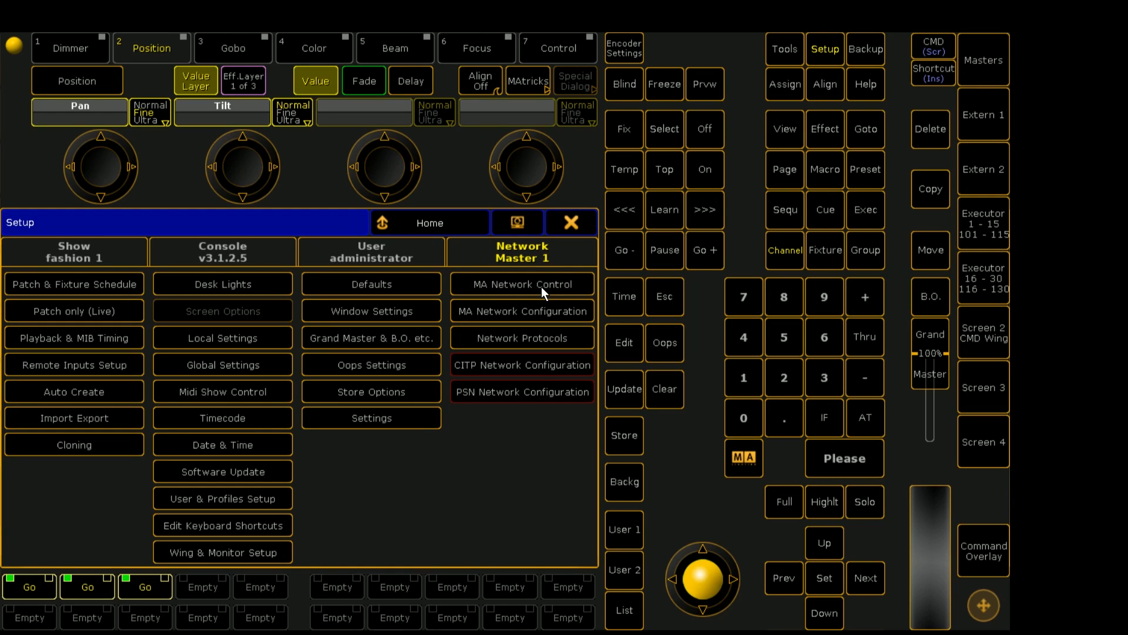
mouse_move(549, 320)
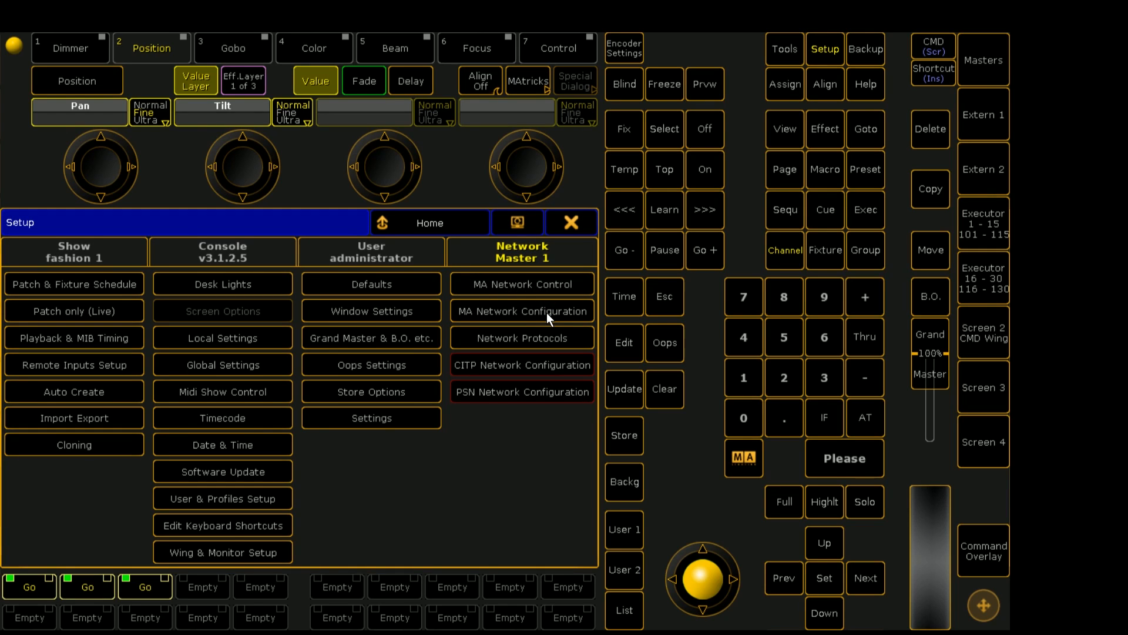
Step: In MA Network configuration, browse the station lists and delete the existing DESKTOP 3D station entry
click(521, 310)
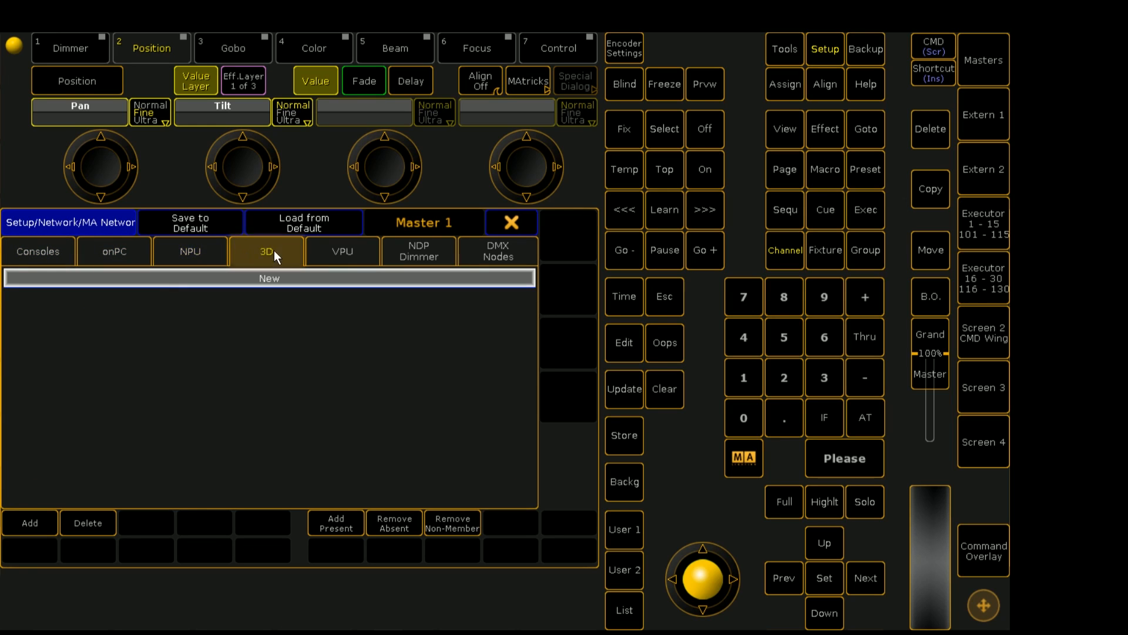
click(497, 252)
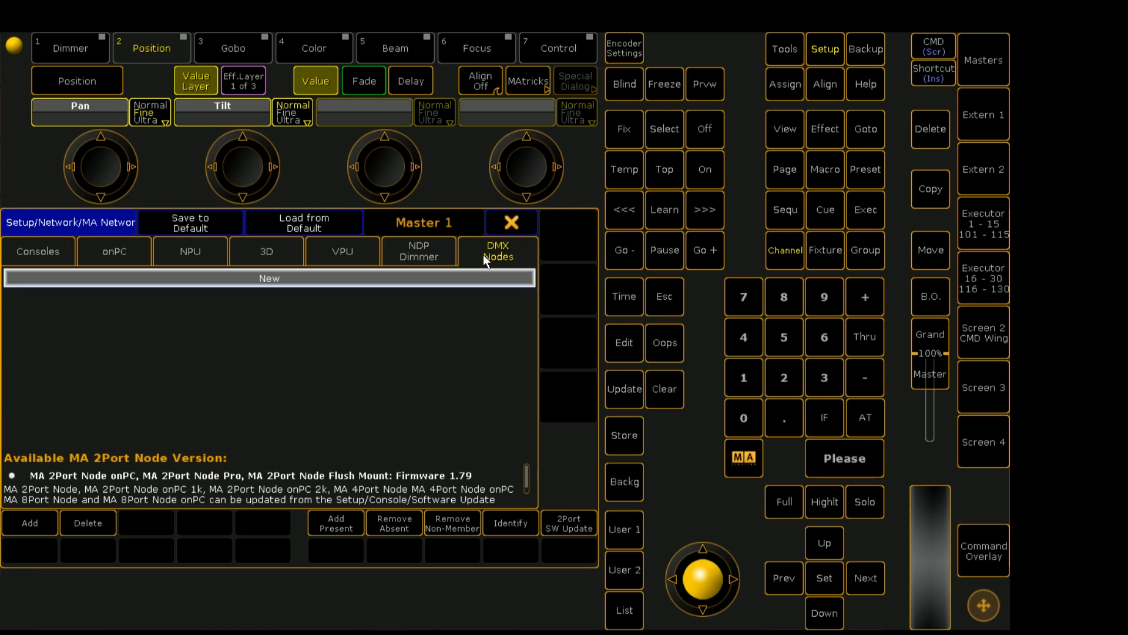
click(38, 251)
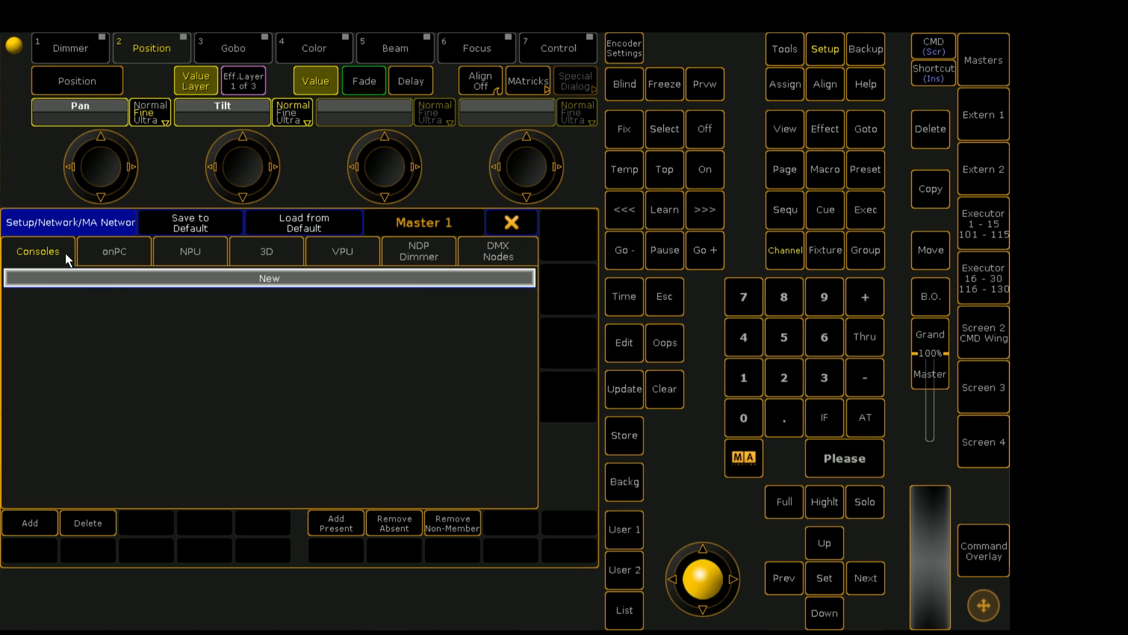
click(113, 252)
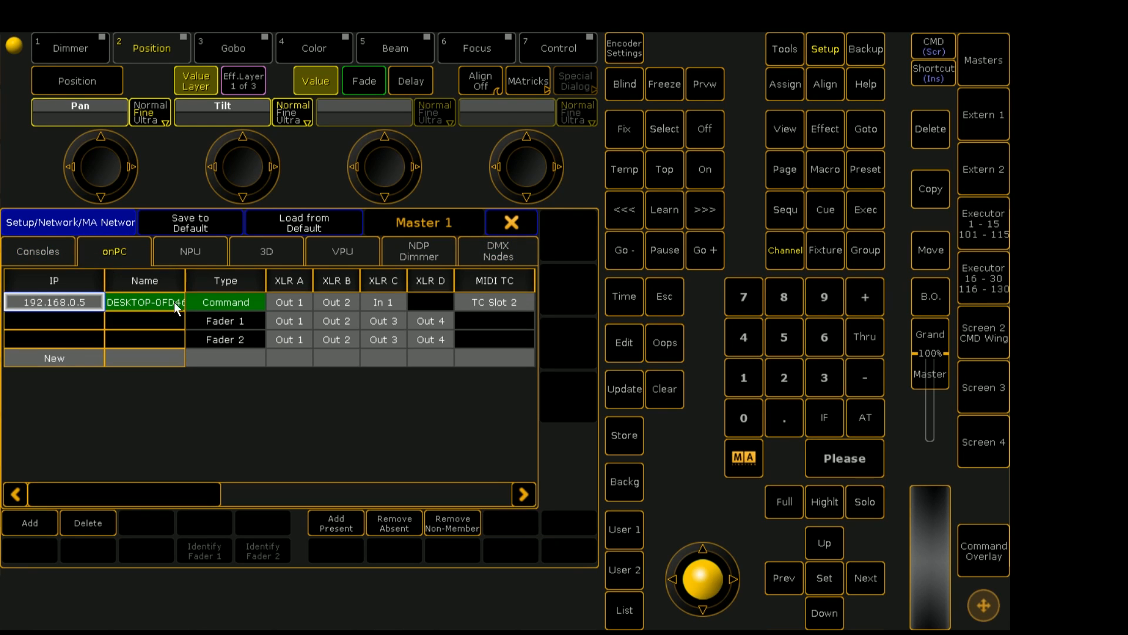
mouse_move(210, 373)
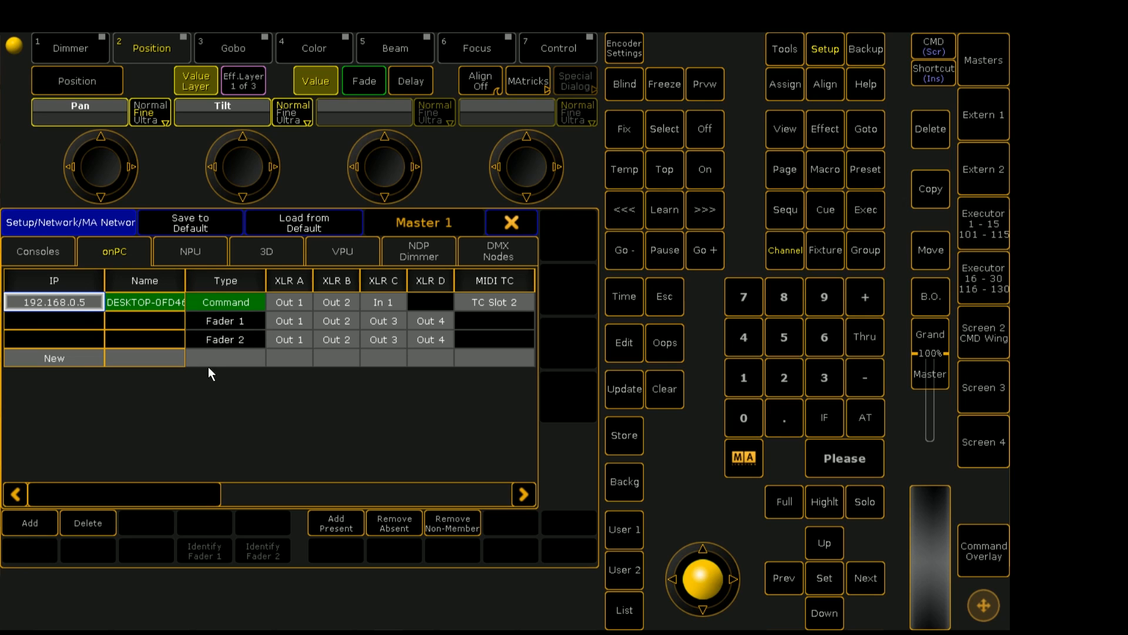
mouse_move(125, 502)
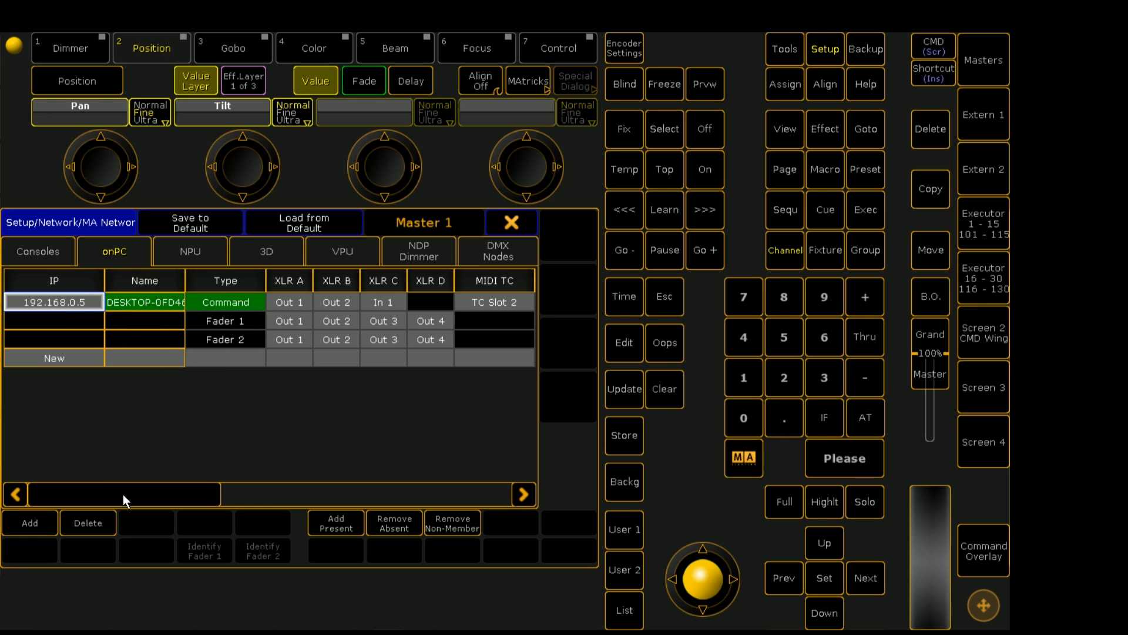
mouse_move(408, 294)
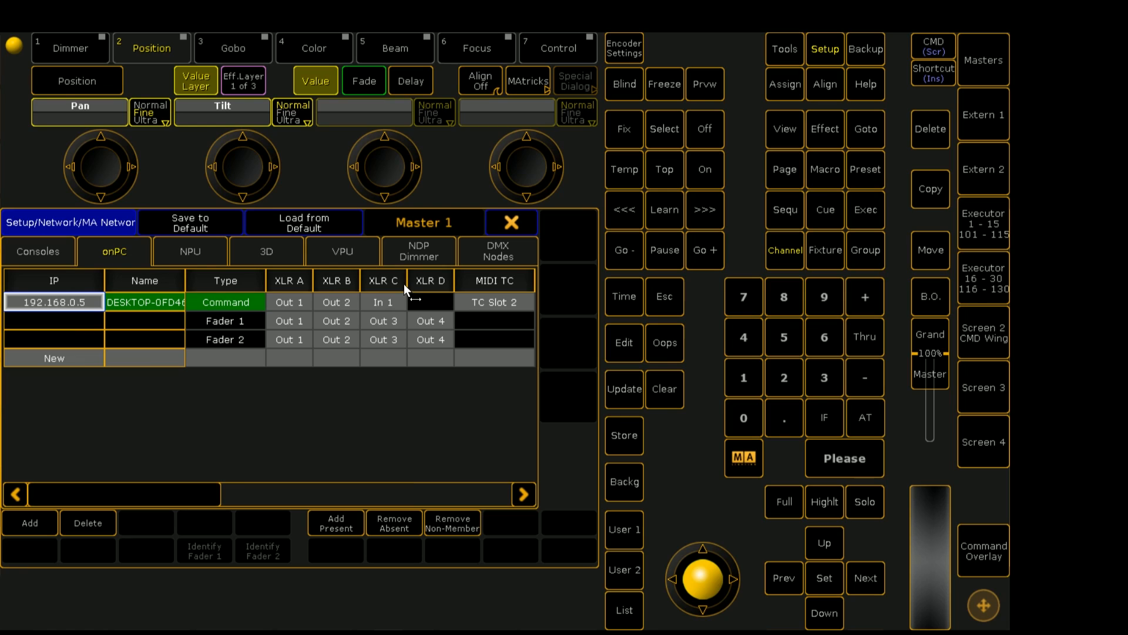
click(267, 252)
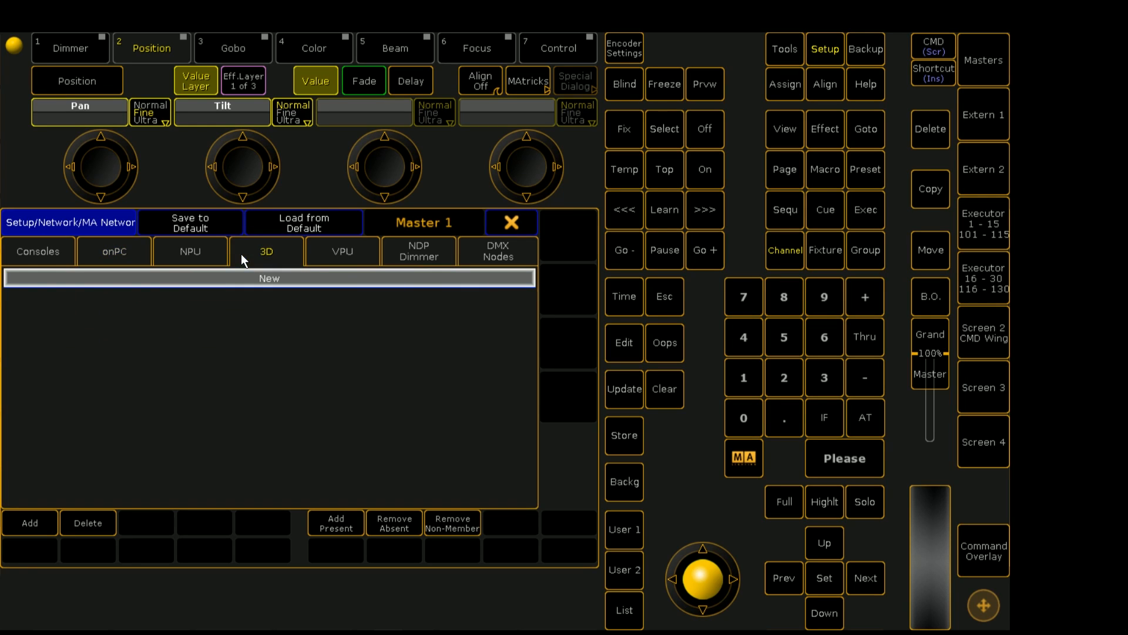
mouse_move(251, 316)
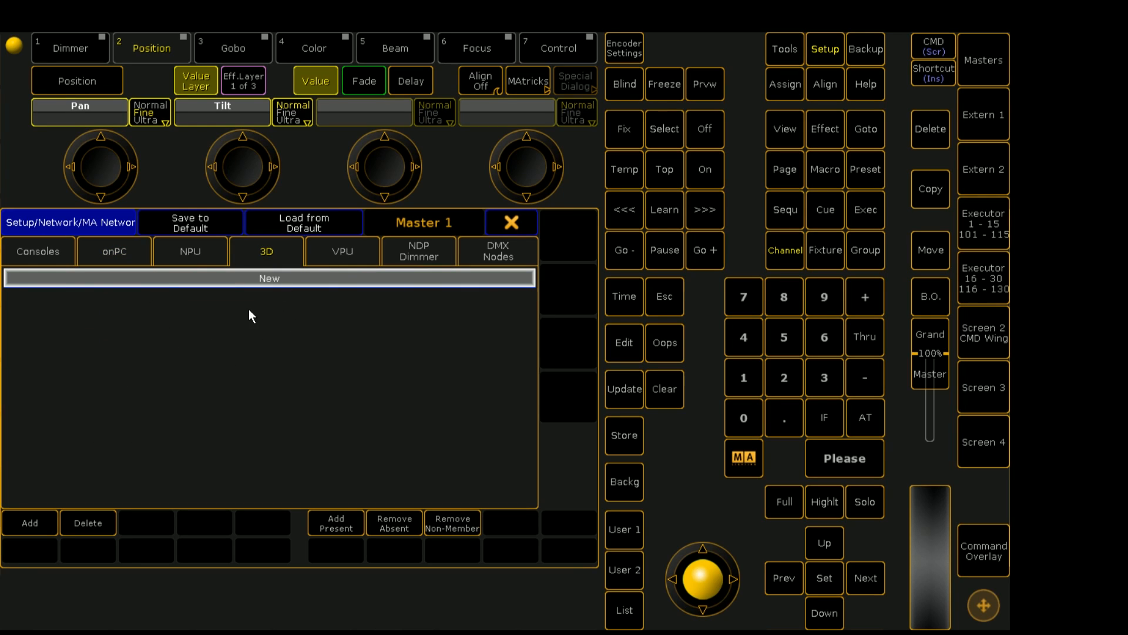
mouse_move(307, 390)
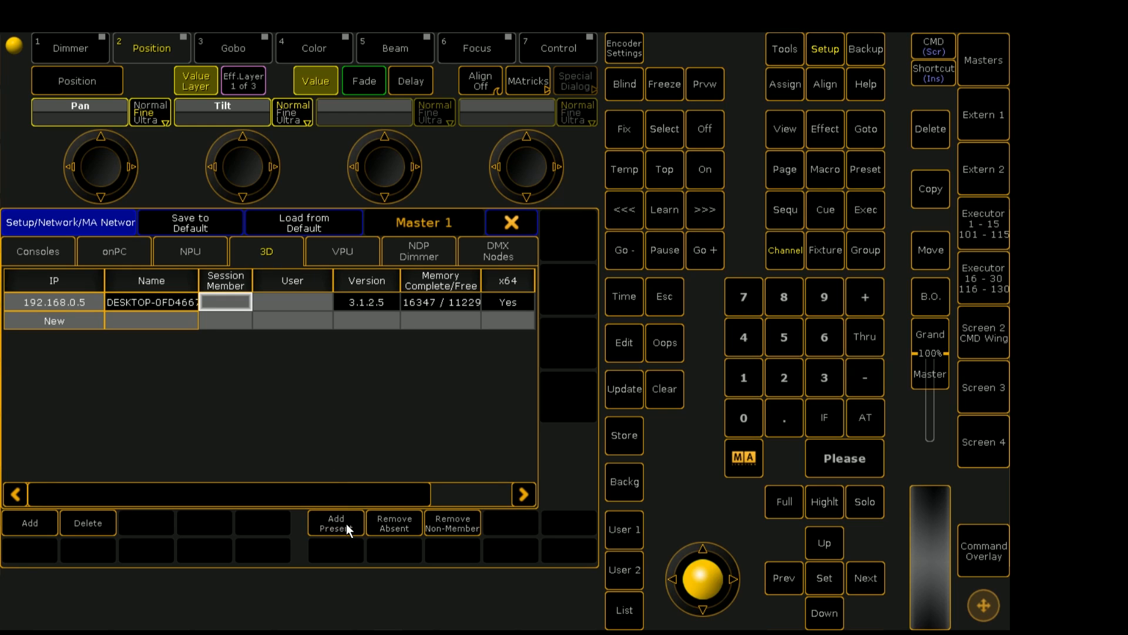
mouse_move(88, 522)
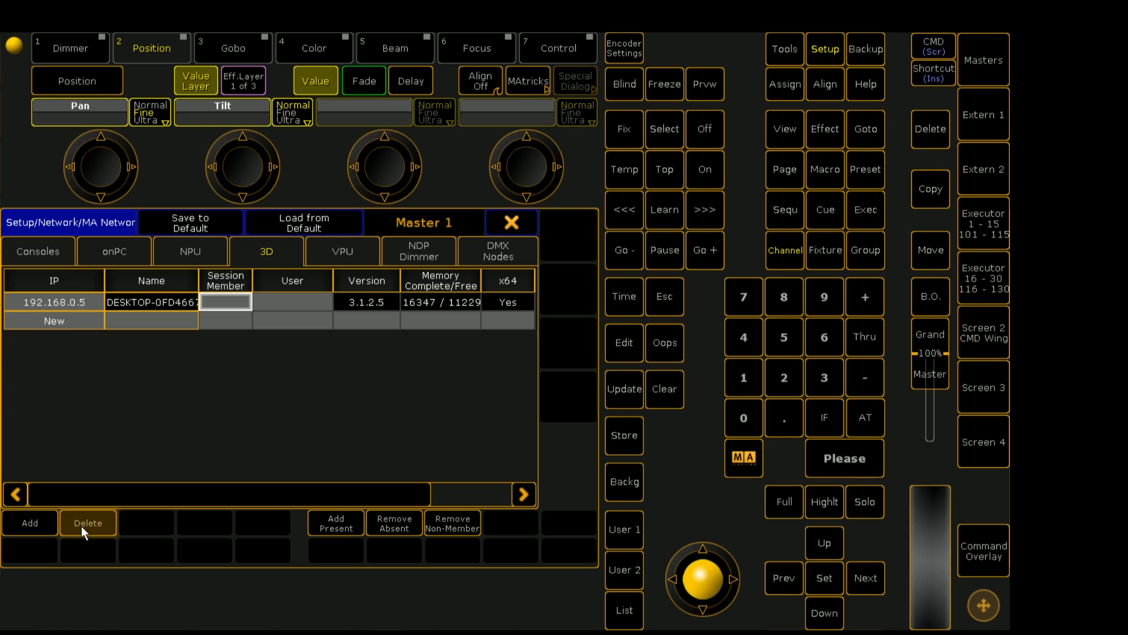
click(87, 522)
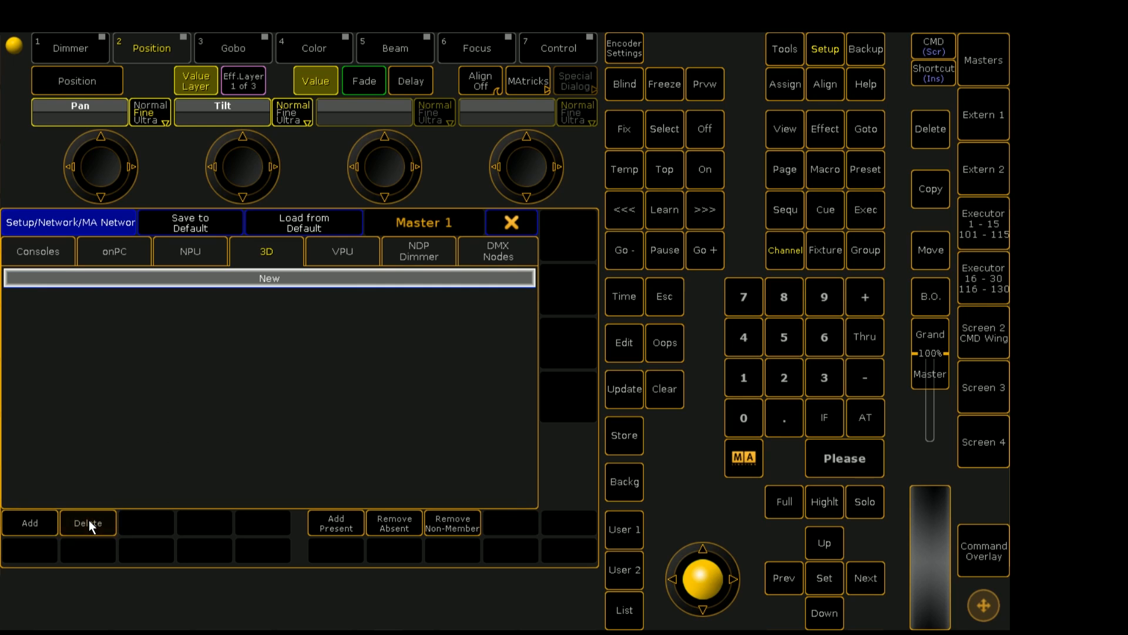
mouse_move(336, 525)
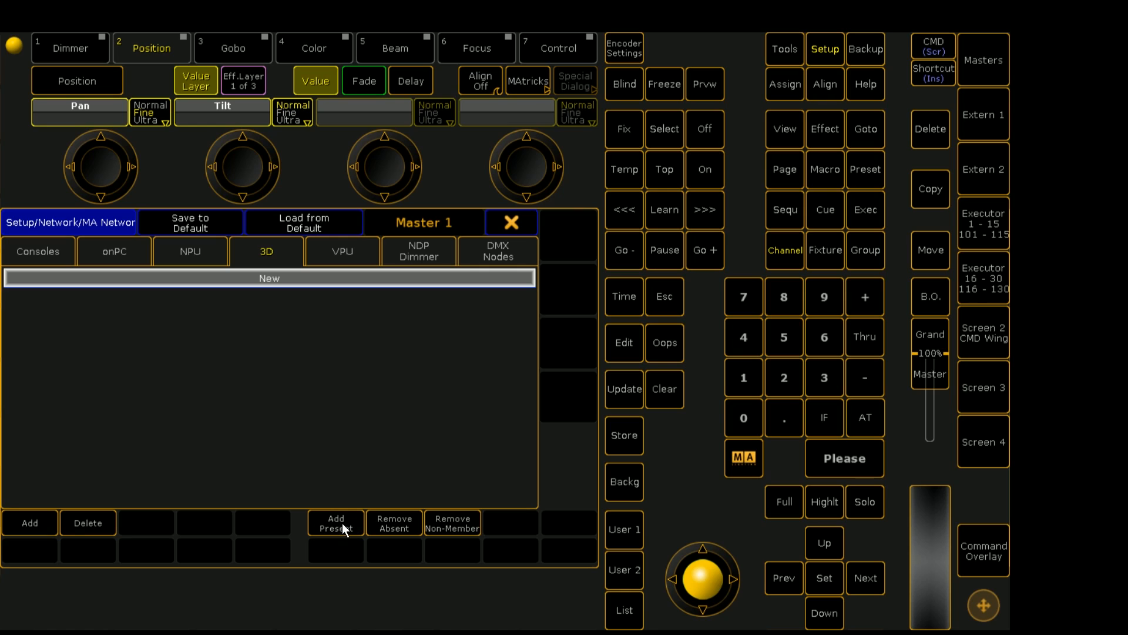
mouse_move(18, 530)
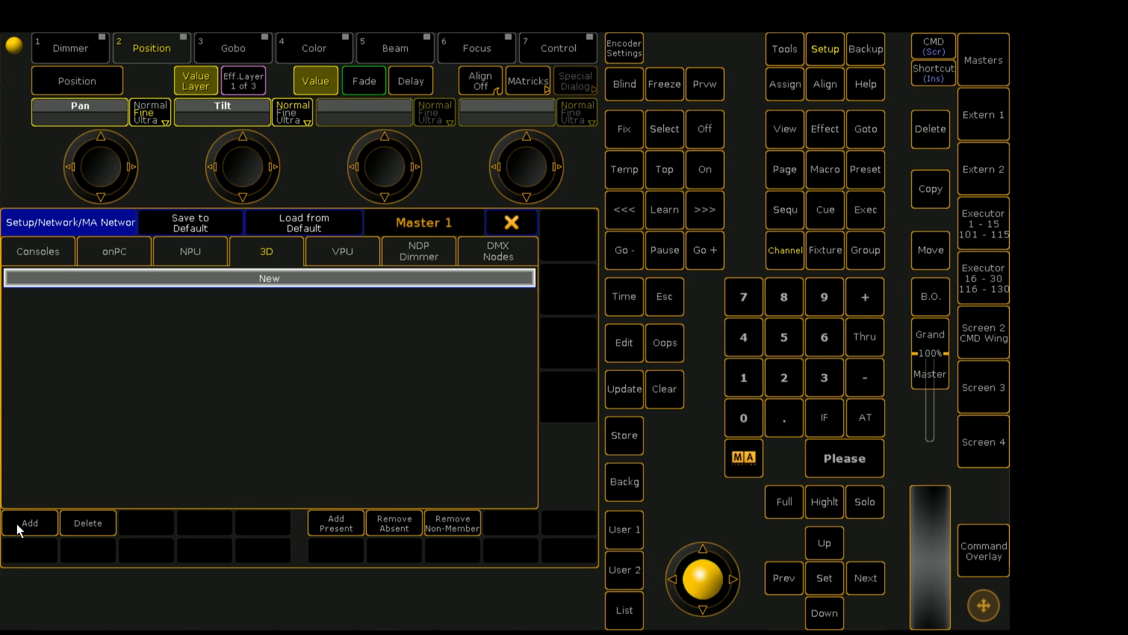
Step: Add the detected 192.168.0.5(3D) station and set its Session Member cell to Yes
click(28, 522)
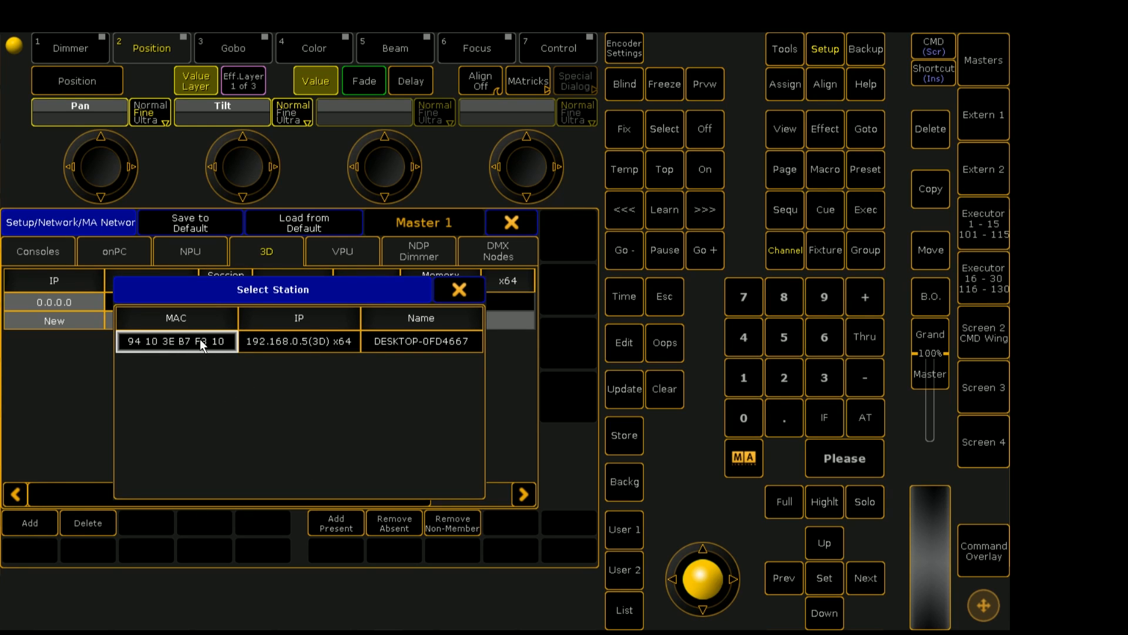
mouse_move(271, 352)
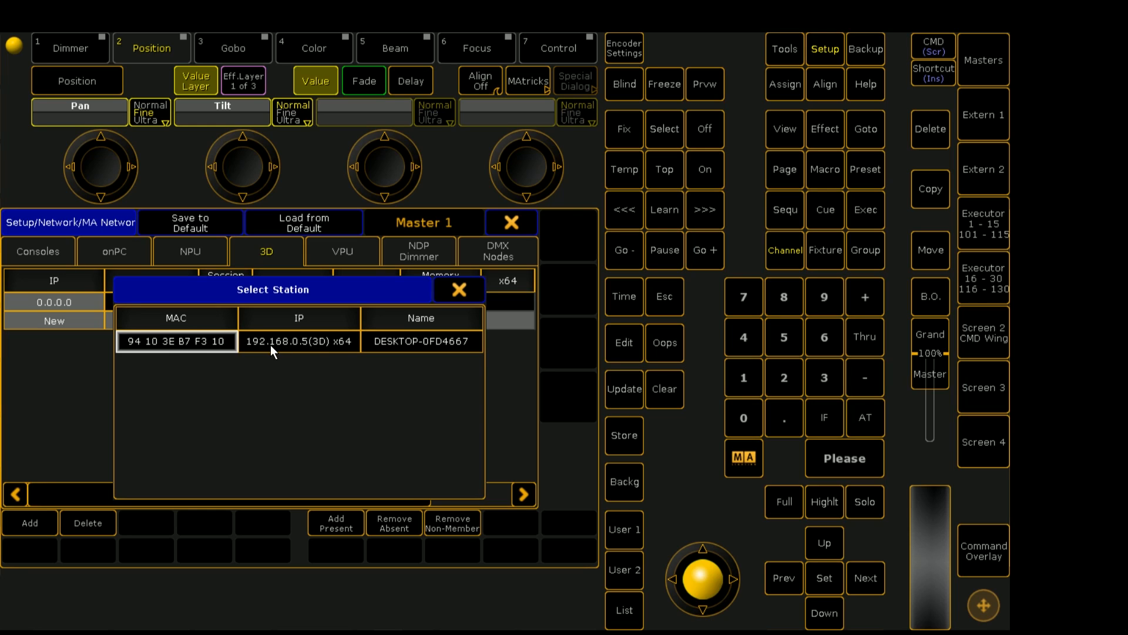
mouse_move(306, 416)
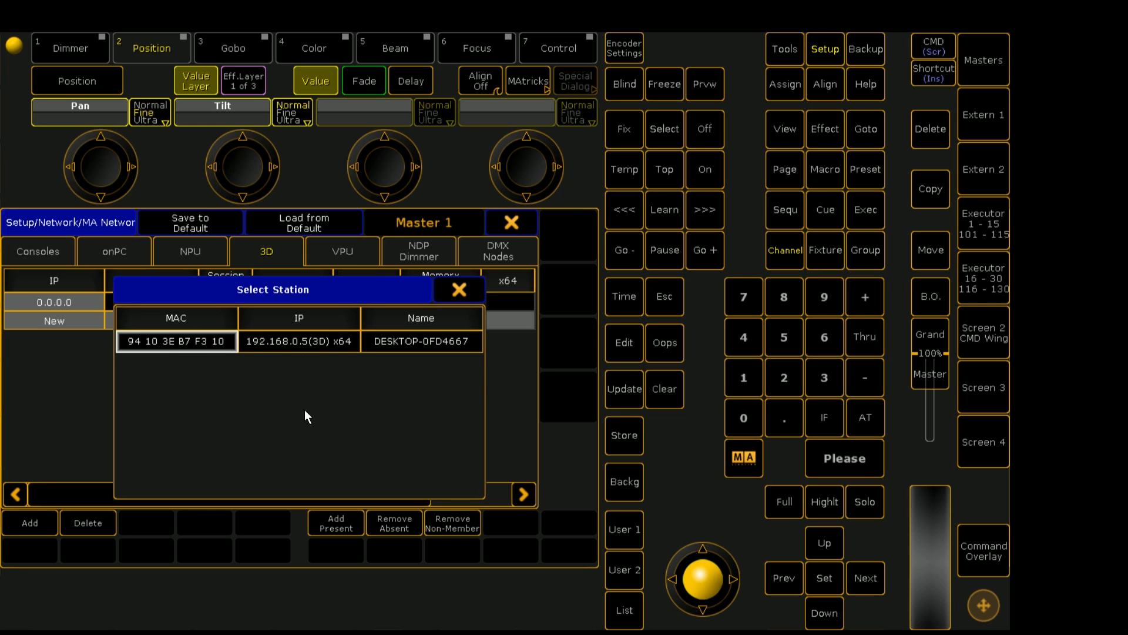
click(298, 341)
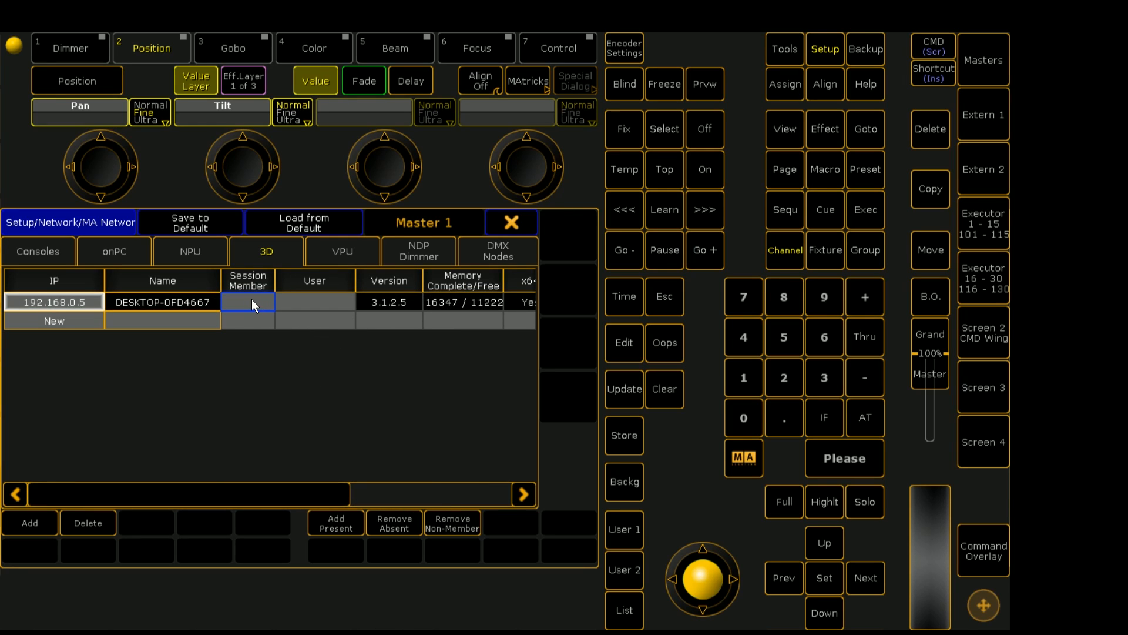
click(248, 302)
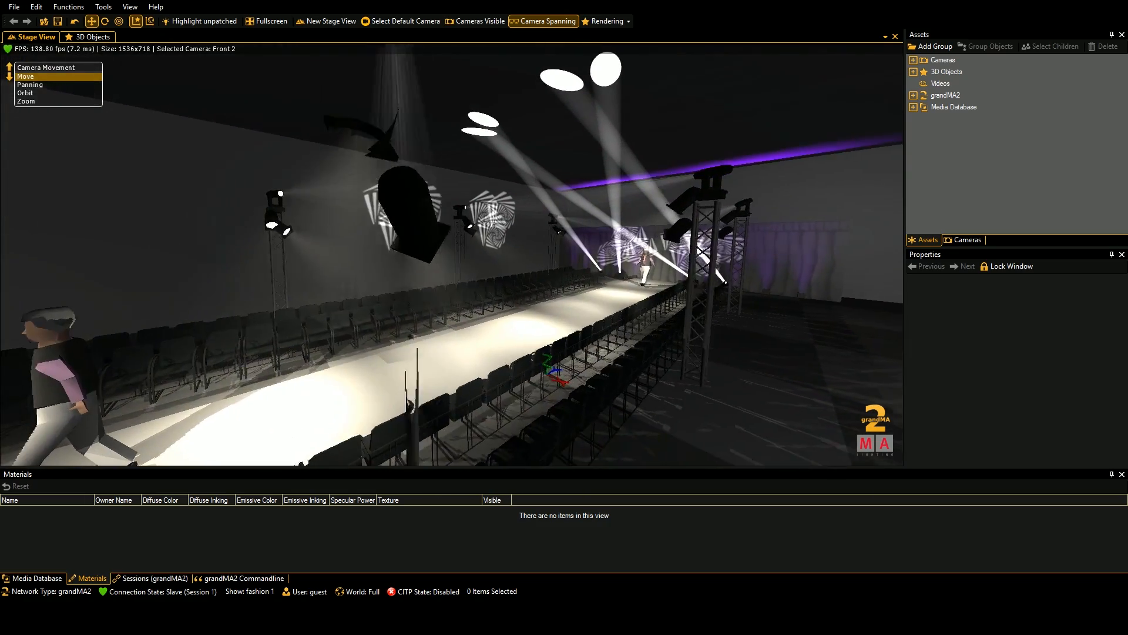
Step: Return from the MA 3D stage view of show fashion 1 to the grandMA2 onPC network setup
click(26, 93)
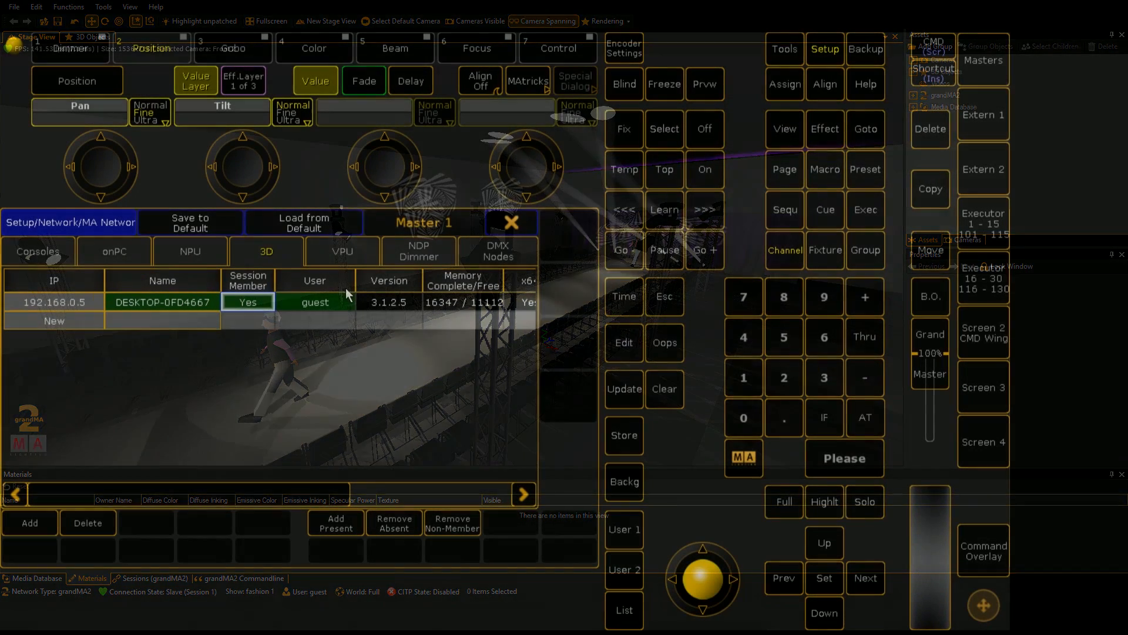
Step: Set the 192.168.0.5 3D station's user to administrator 1 instead of guest
click(315, 302)
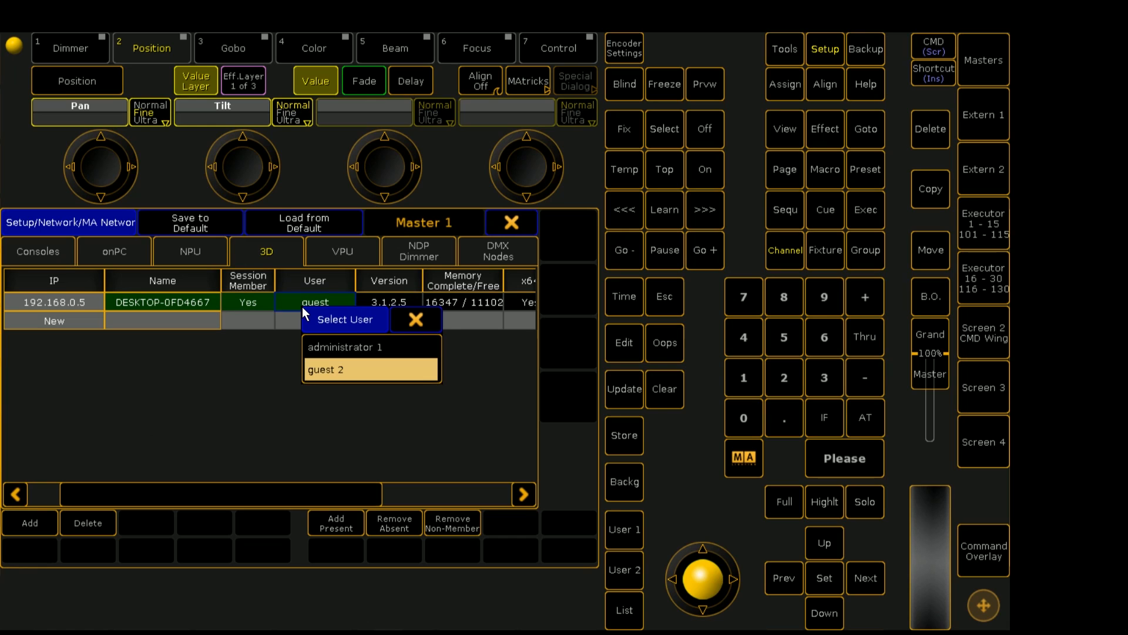
mouse_move(369, 347)
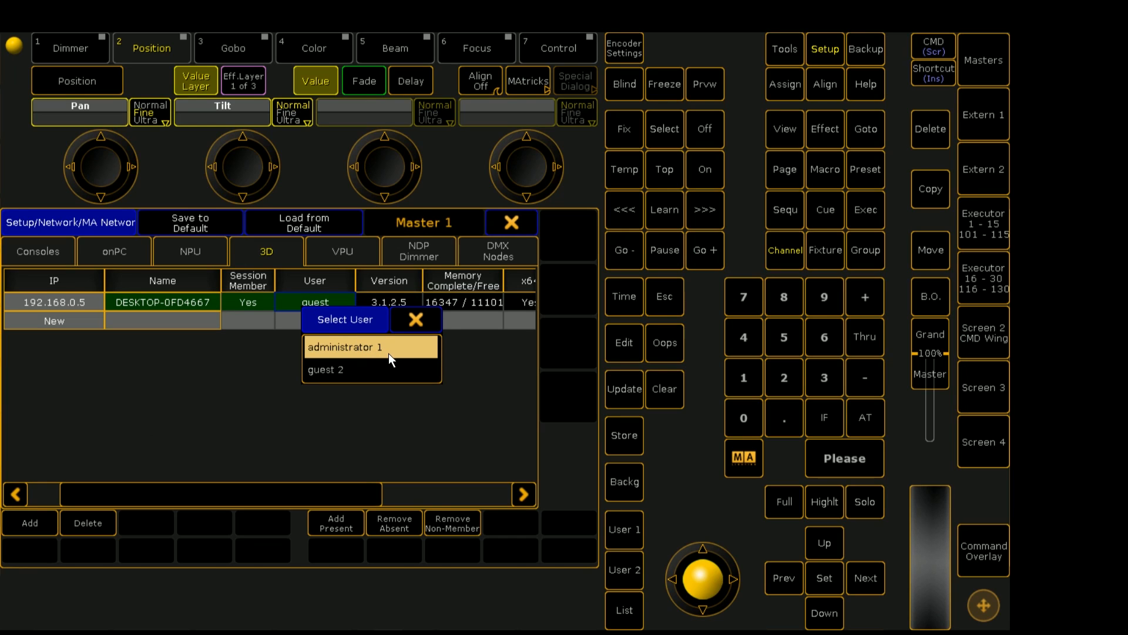
click(348, 347)
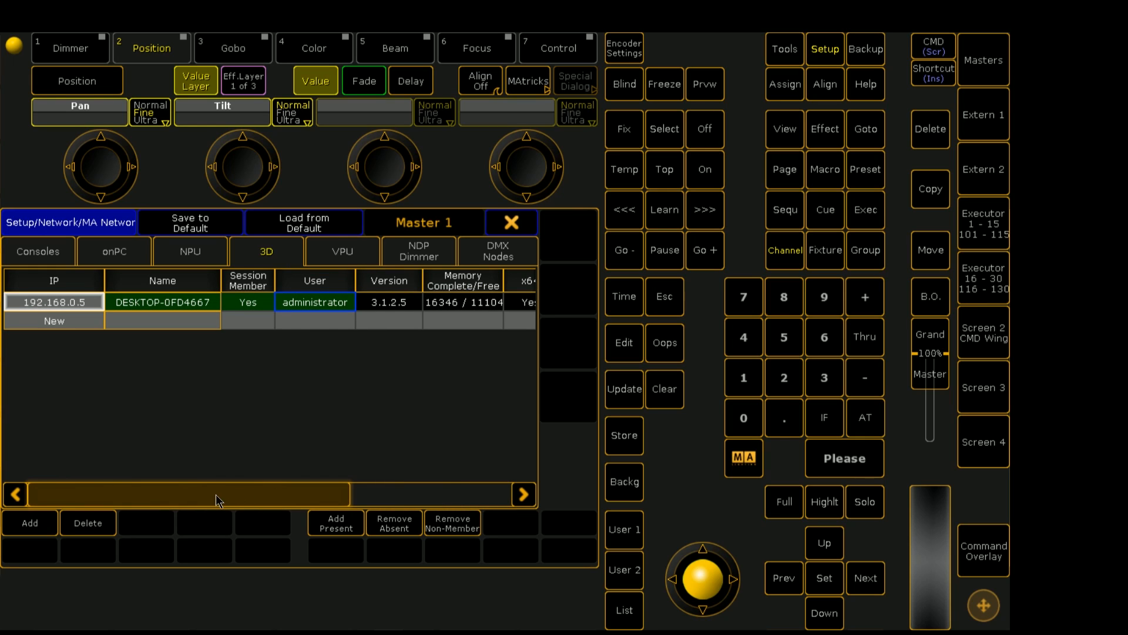
mouse_move(328, 394)
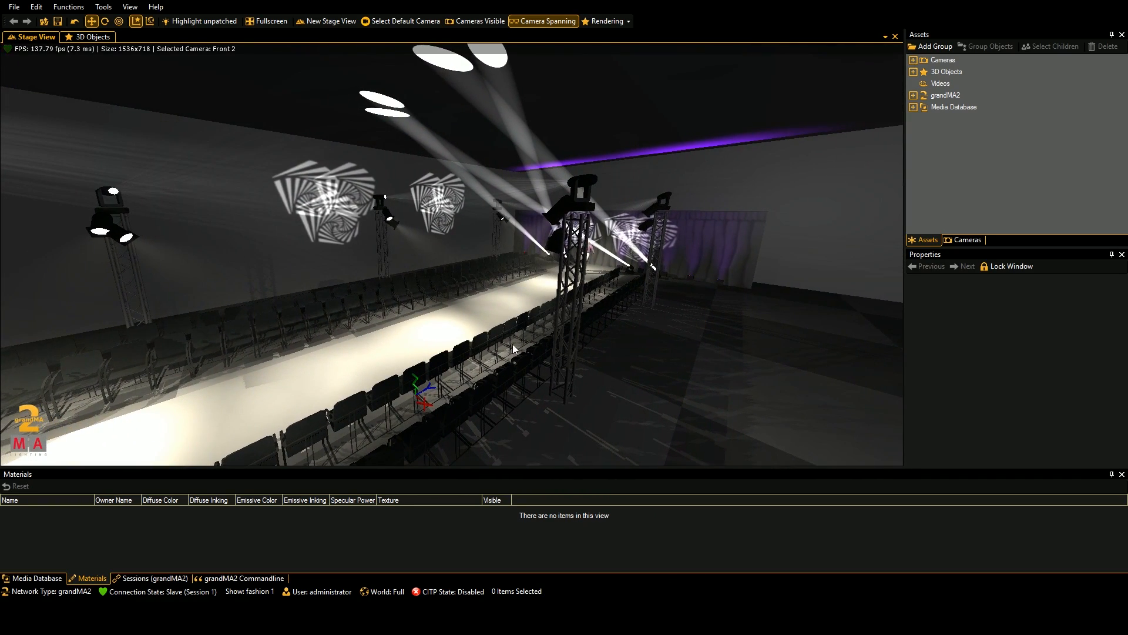
mouse_move(467, 366)
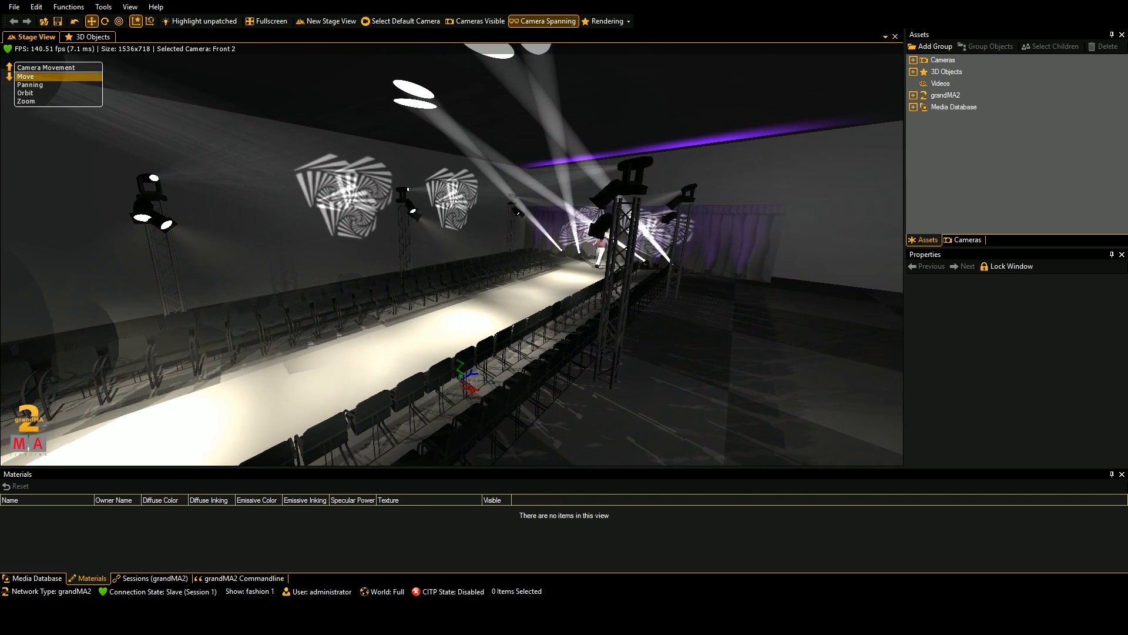
Step: Move the MA 3D camera to look straight down the catwalk from the front
click(26, 92)
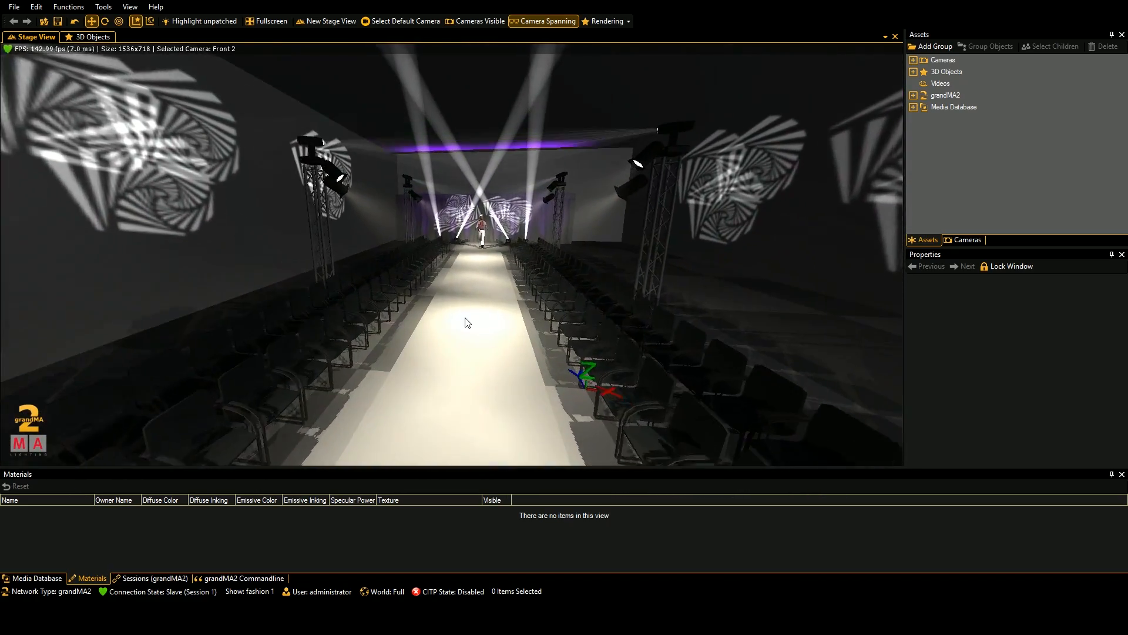
right_click(464, 322)
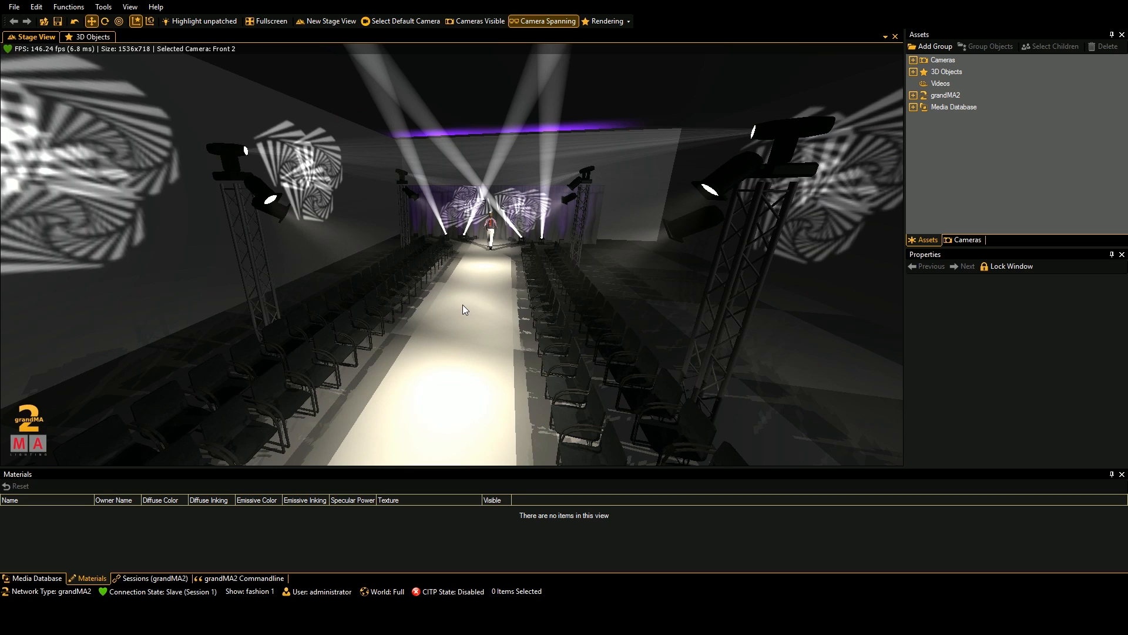
mouse_move(520, 328)
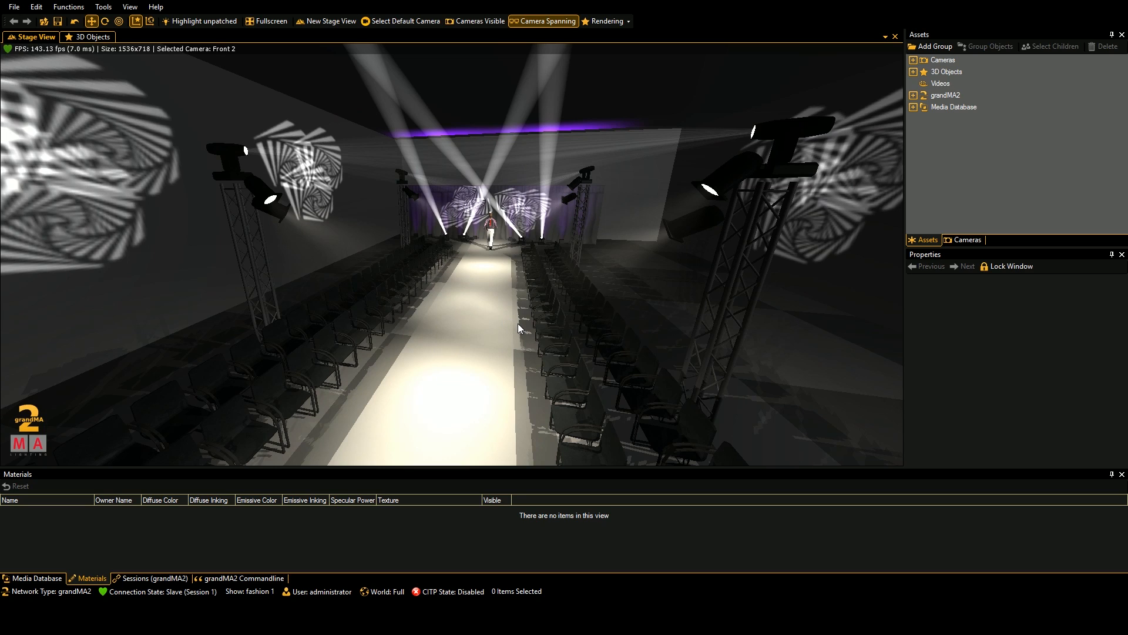
mouse_move(518, 355)
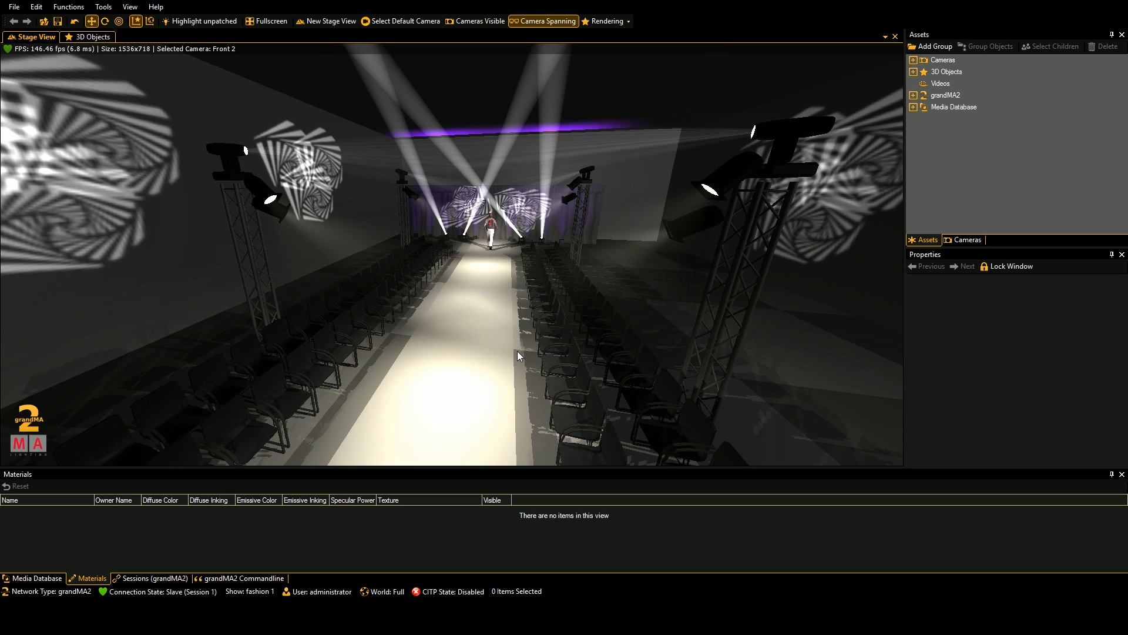
mouse_move(509, 353)
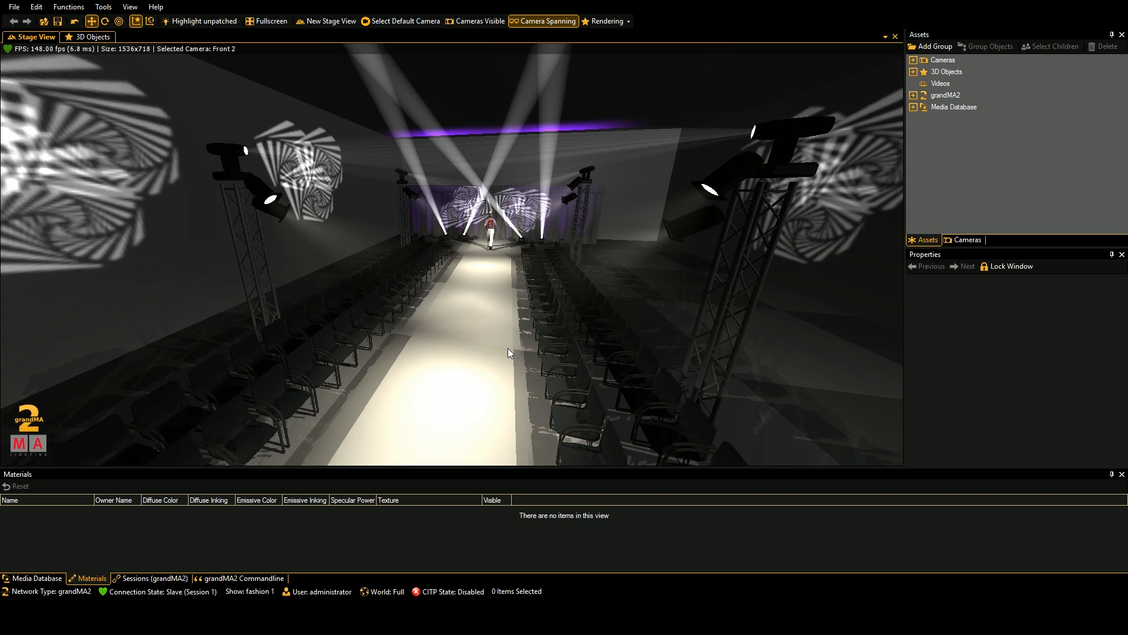
mouse_move(489, 315)
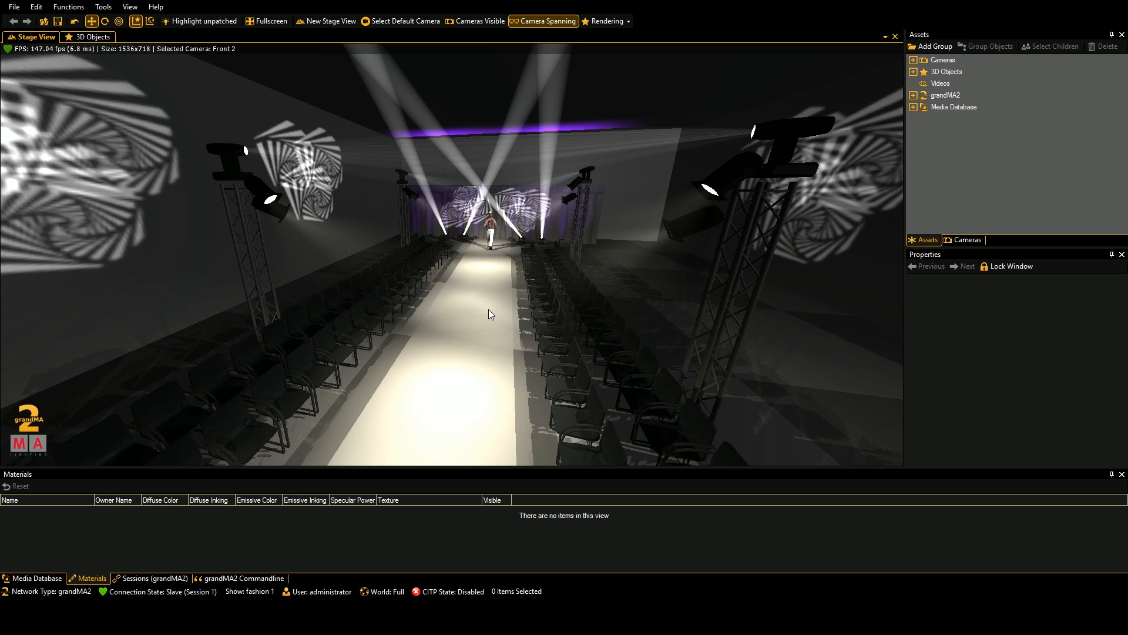
mouse_move(488, 315)
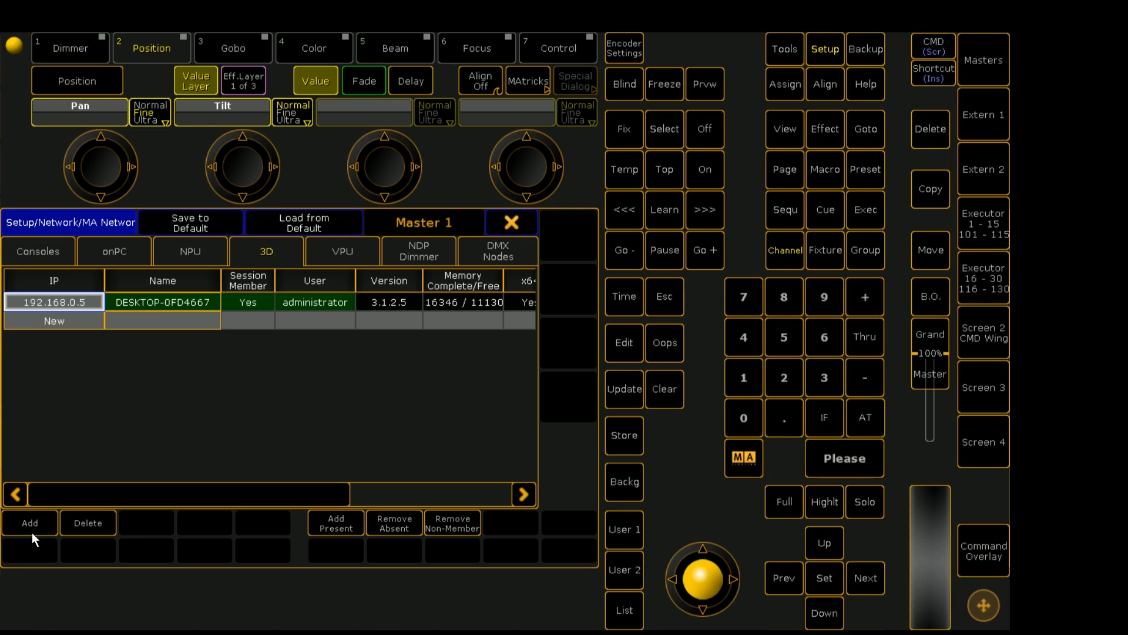
Step: Add the 192.168.0.4(3D) station as session member and set its user to administrator 1
click(29, 521)
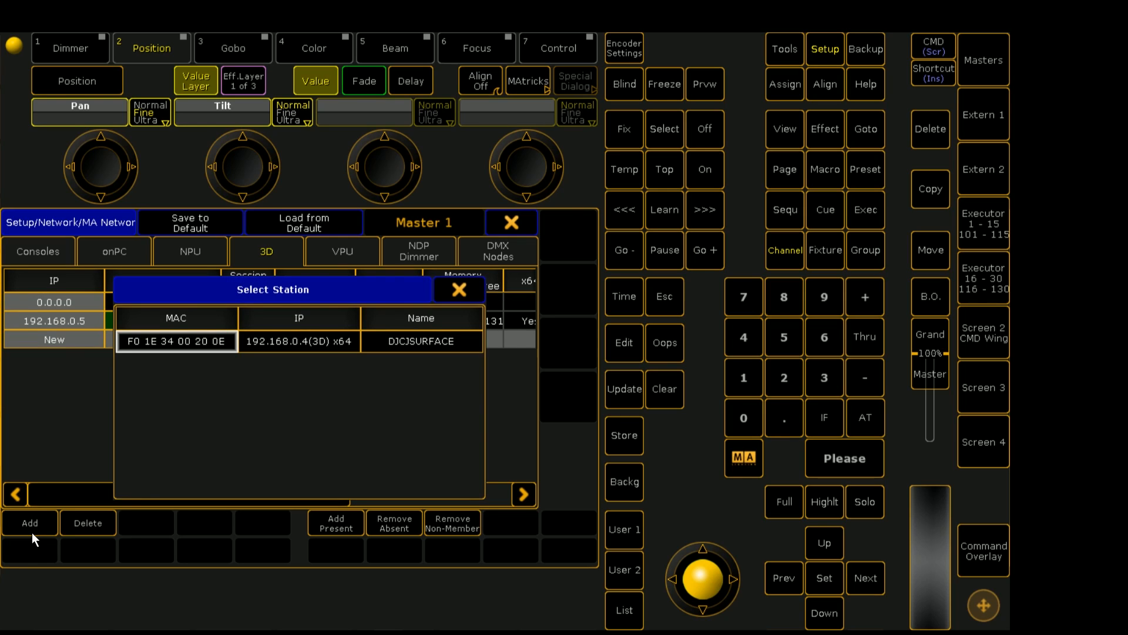
mouse_move(202, 443)
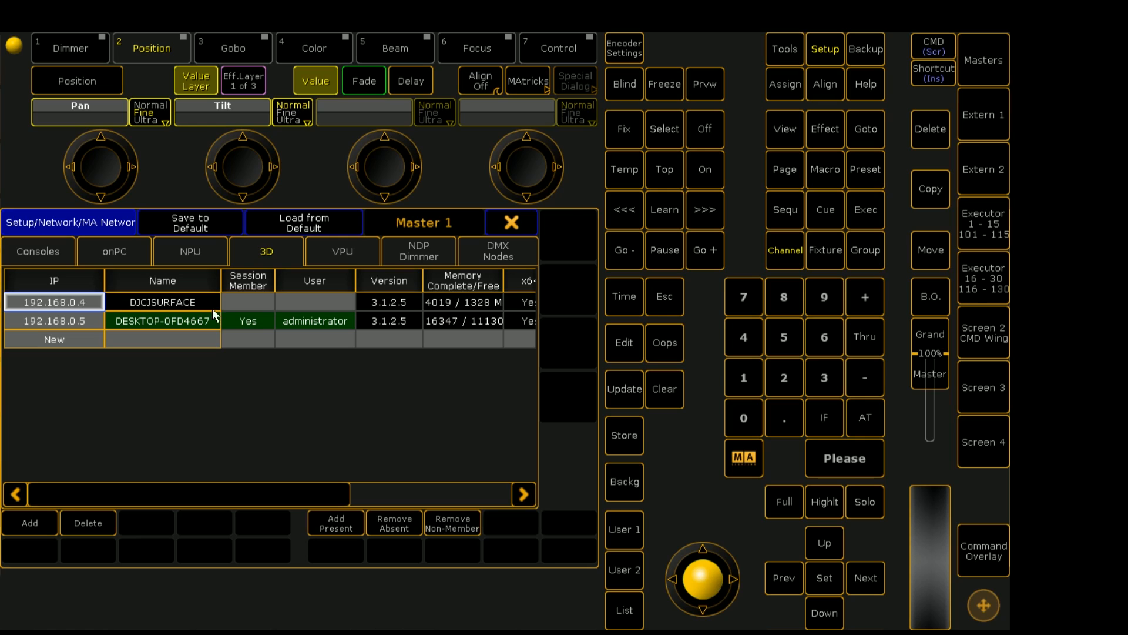
click(315, 302)
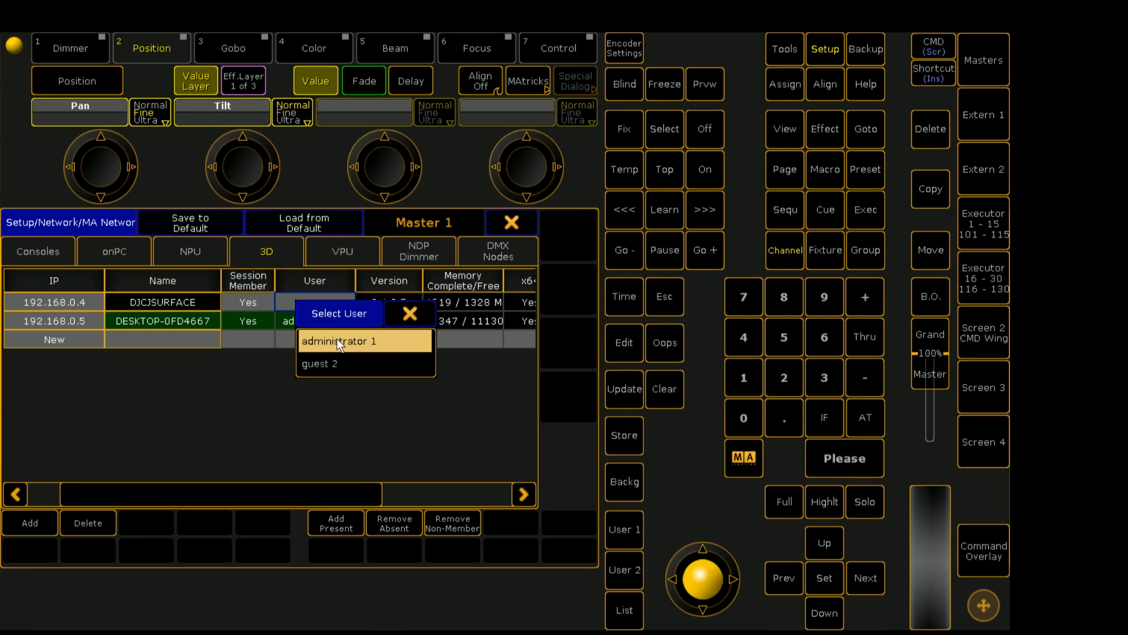
click(340, 341)
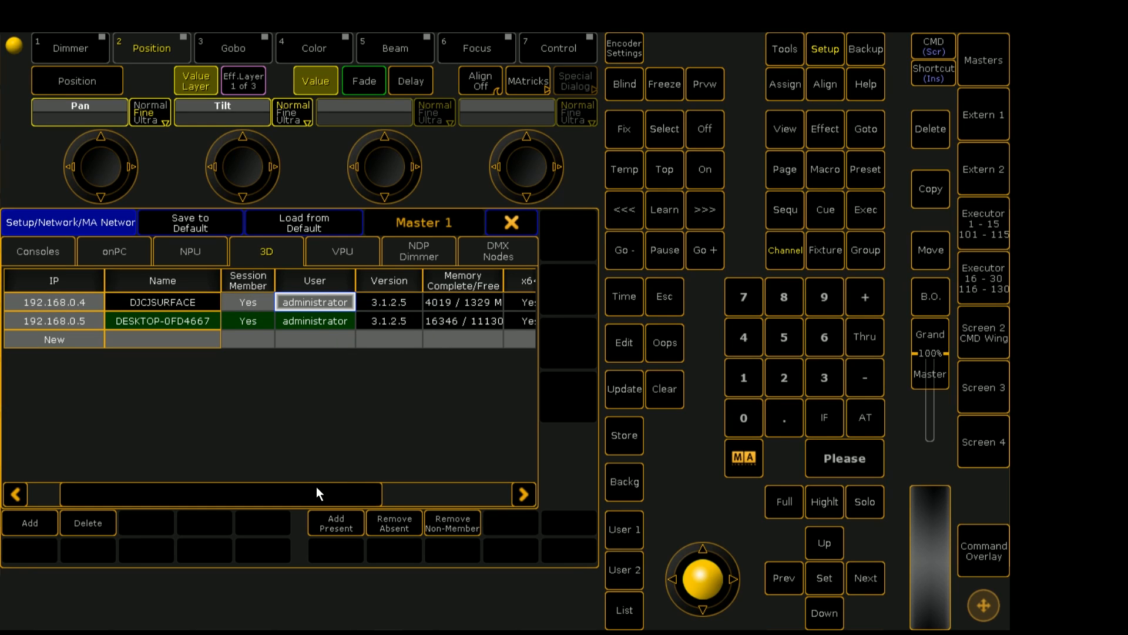